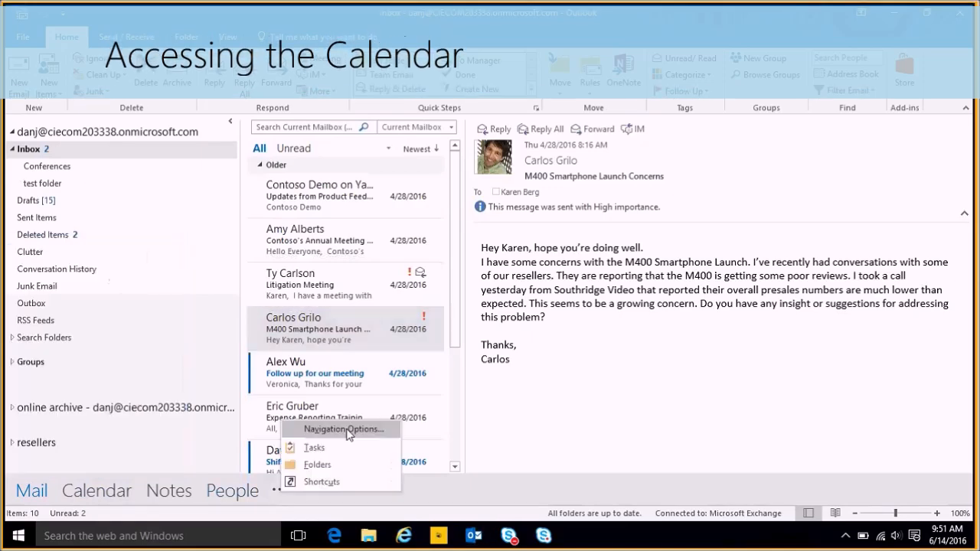
Step: Enable compact navigation icons via Navigation Options and switch to the Calendar
{"action": "left_click", "coordinate": [343, 429]}
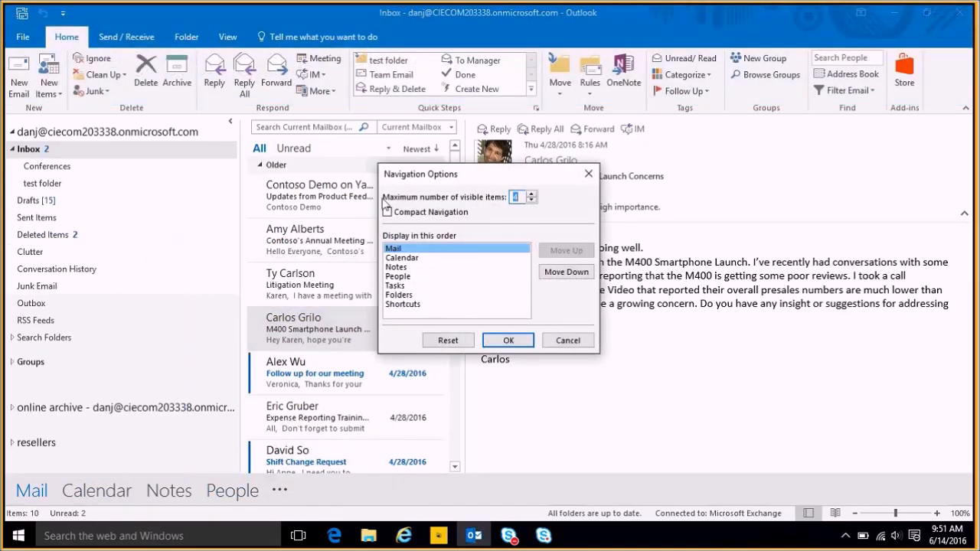
{"action": "left_click", "coordinate": [508, 340]}
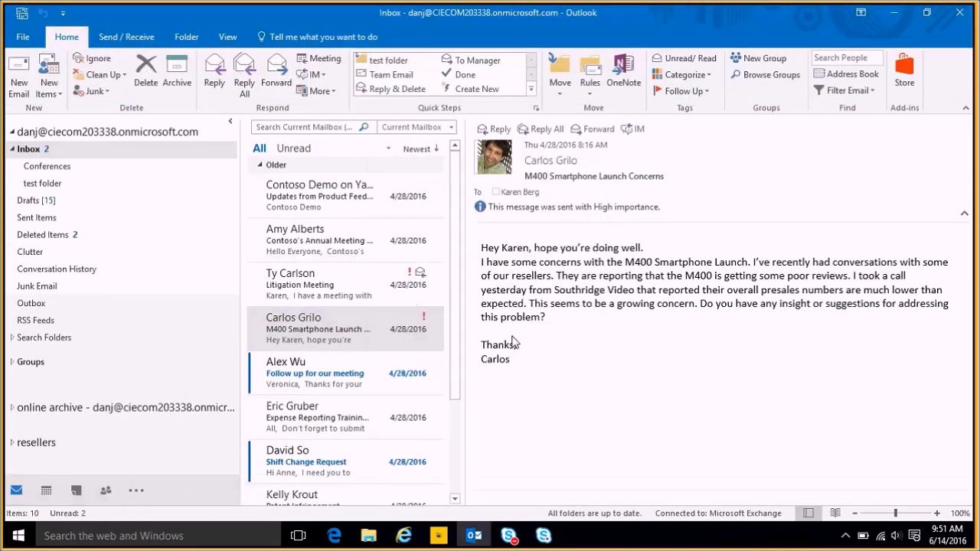
{"action": "left_click", "coordinate": [46, 490]}
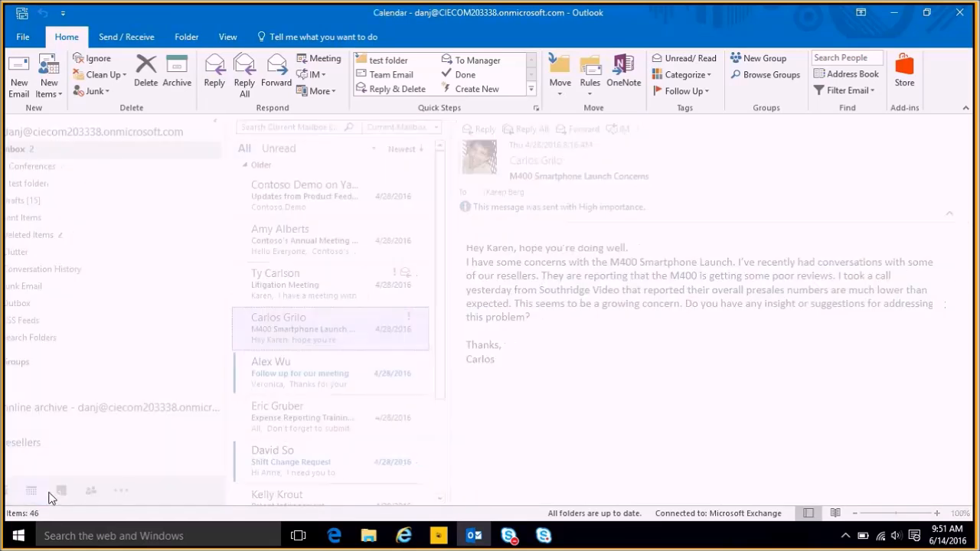
Step: Cycle the calendar through Week and Month layouts, ending in Schedule View for June 14, 2016
{"action": "left_click", "coordinate": [46, 490]}
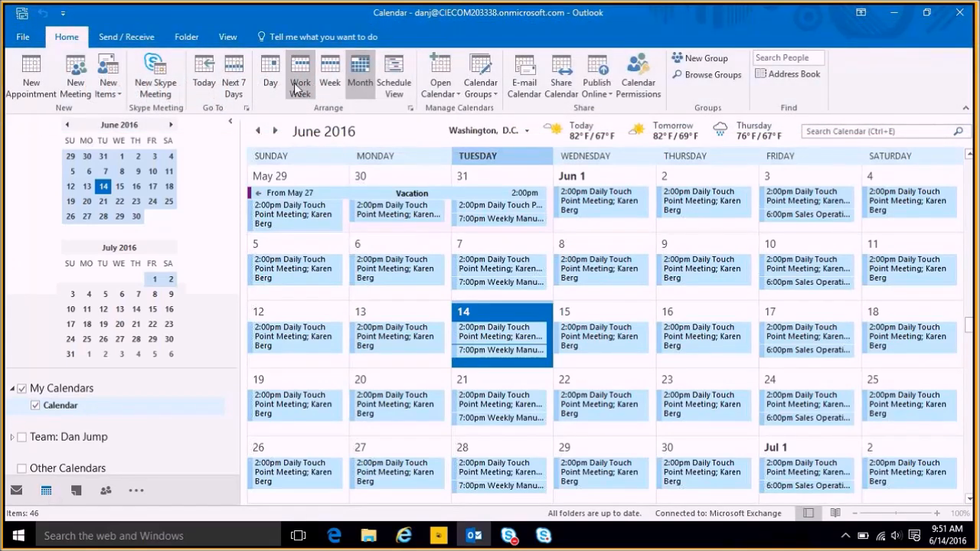
{"action": "mouse_move", "coordinate": [269, 74]}
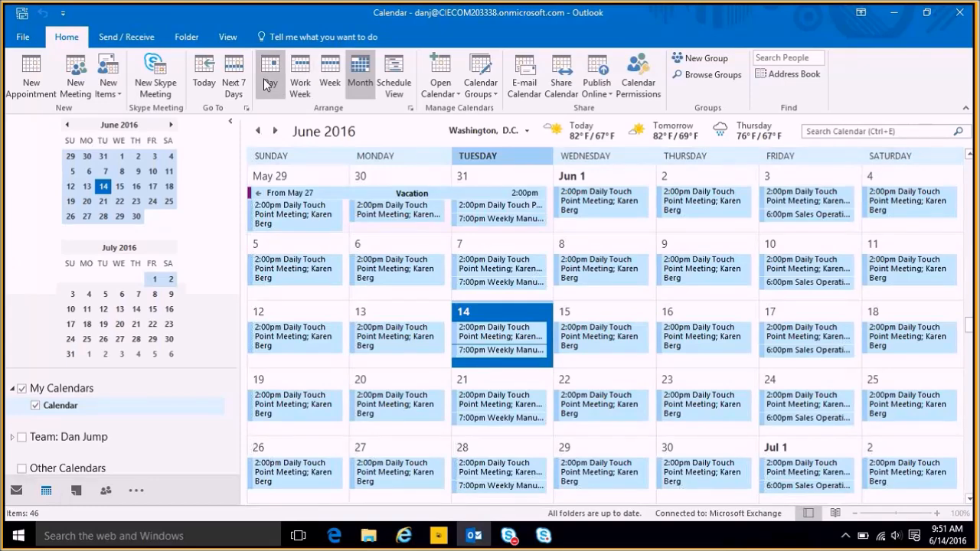
{"action": "left_click", "coordinate": [300, 77]}
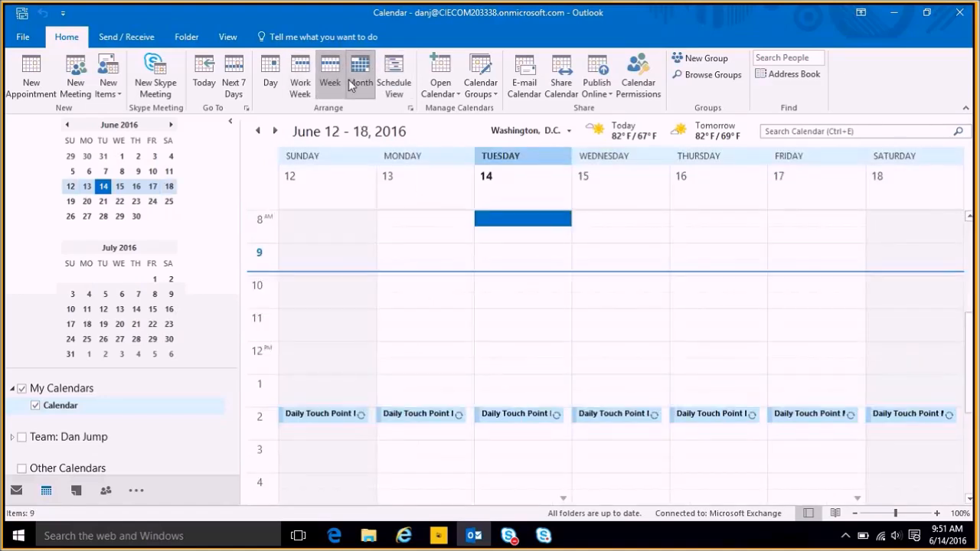
{"action": "left_click", "coordinate": [359, 74]}
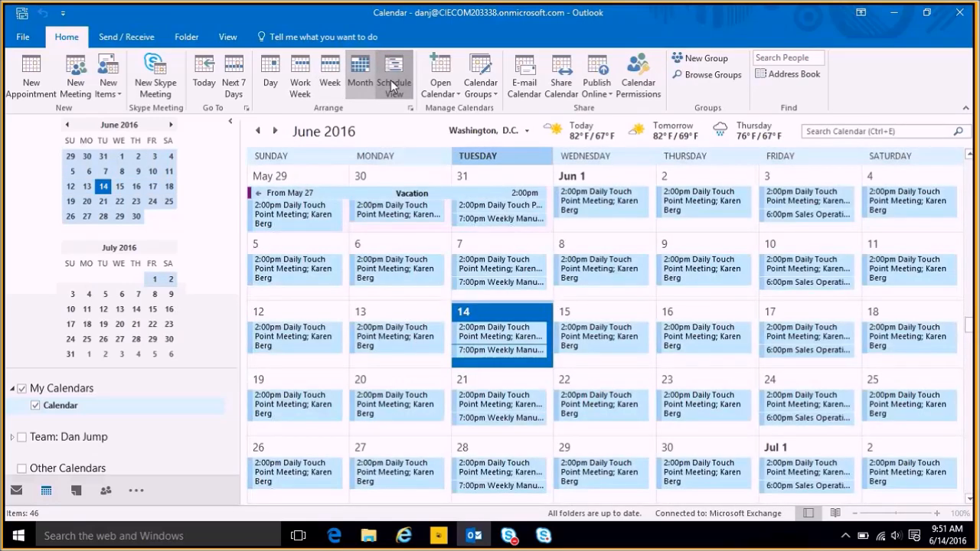
{"action": "left_click", "coordinate": [394, 74]}
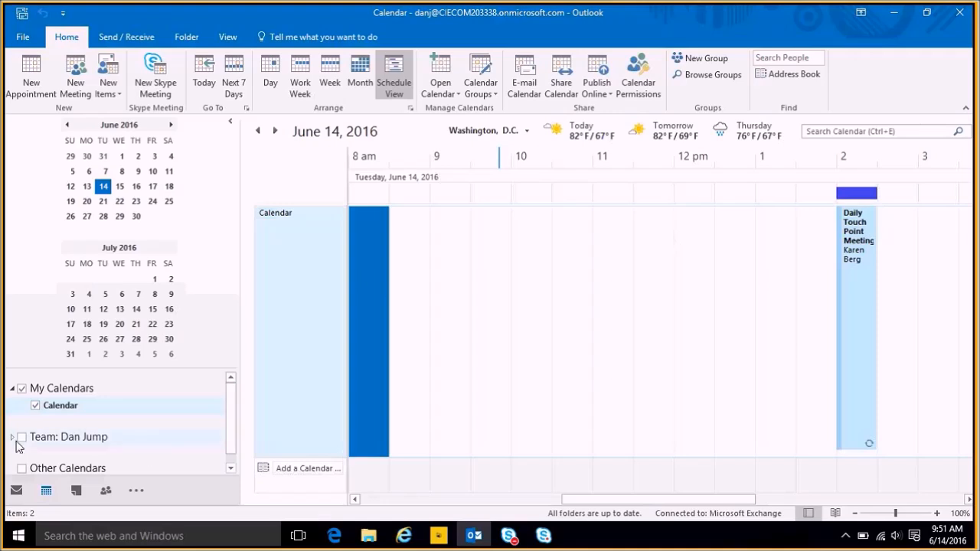
Step: Expand the Team: Dan Jump group and add Alicia Thomber's and Jeff Hay's calendars to the schedule
{"action": "left_click", "coordinate": [12, 437]}
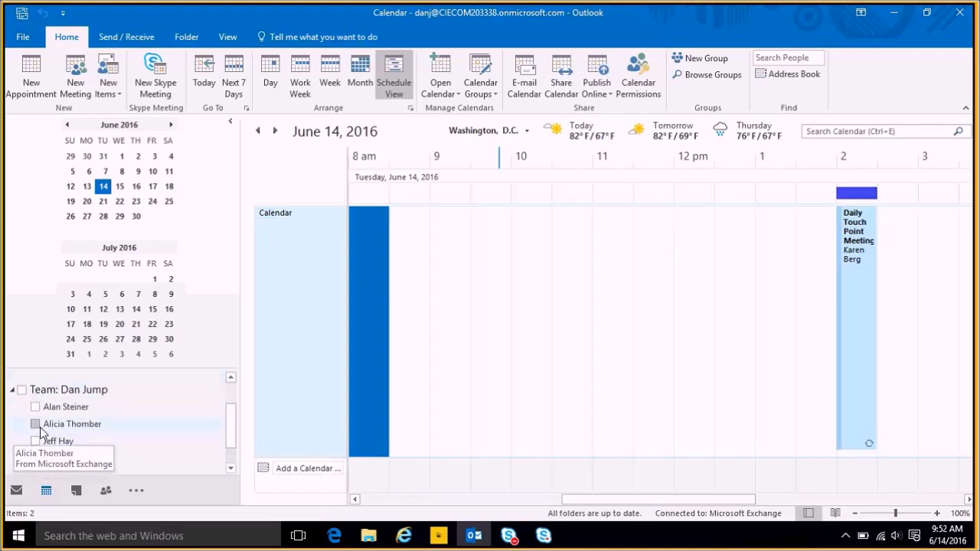
{"action": "left_click", "coordinate": [35, 423]}
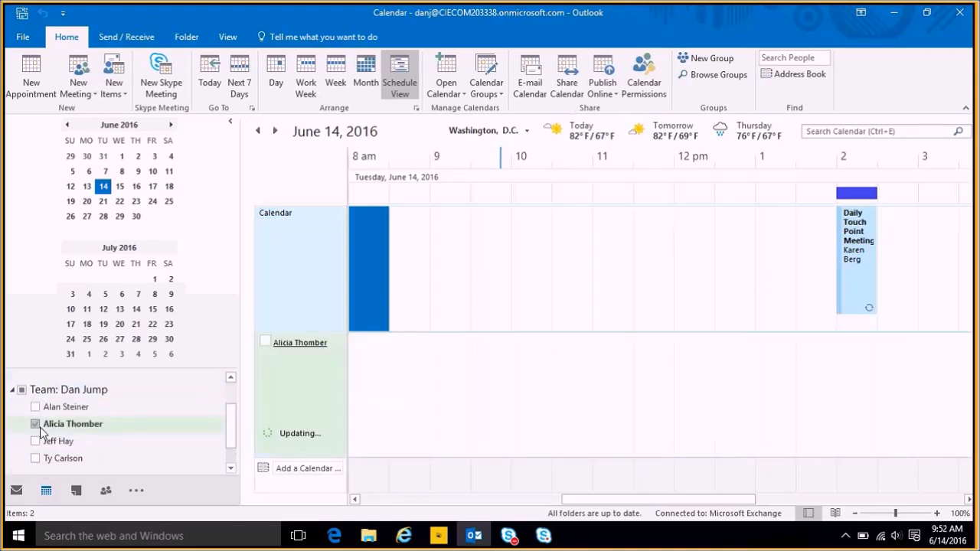
{"action": "left_click", "coordinate": [35, 441]}
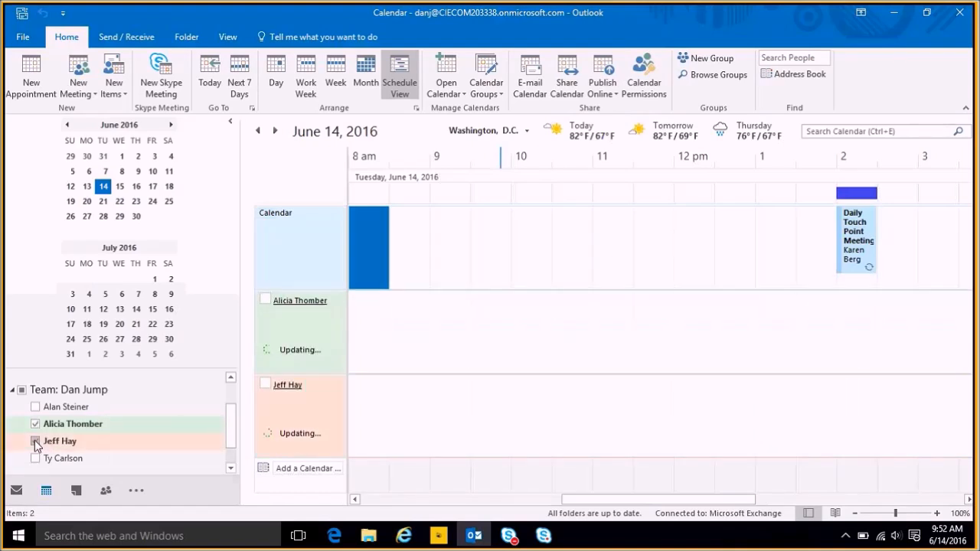
{"action": "left_click", "coordinate": [35, 441]}
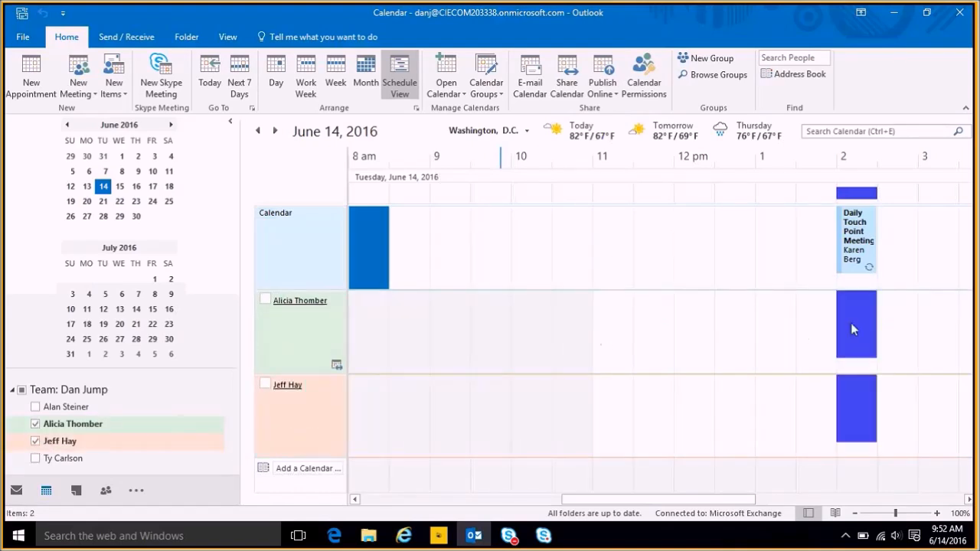
{"action": "left_click", "coordinate": [301, 300]}
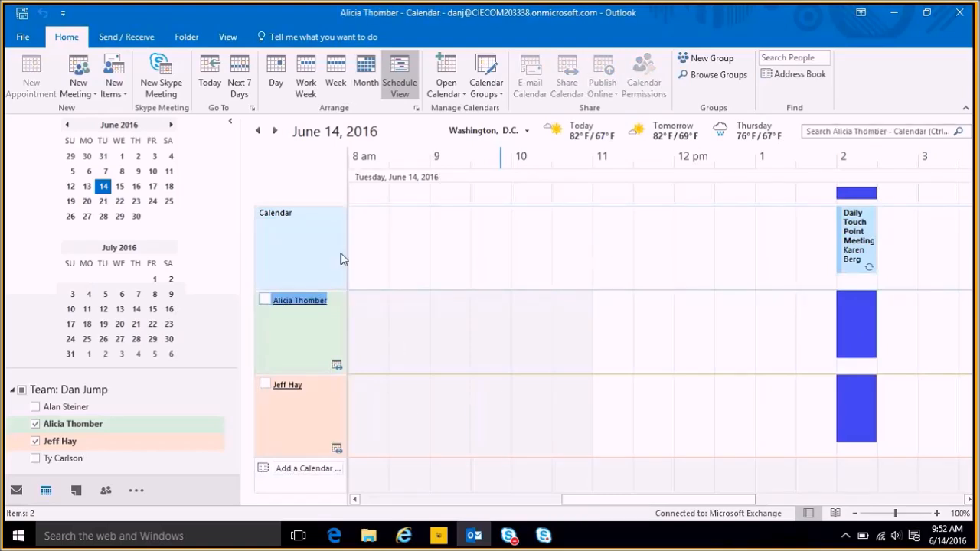
{"action": "mouse_move", "coordinate": [837, 343]}
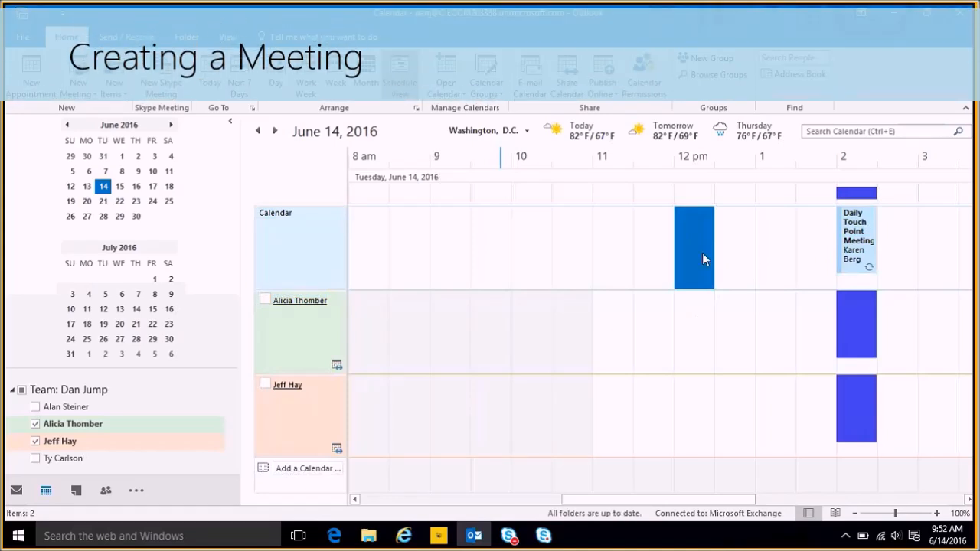
Step: Create a 12:00 PM appointment on June 14 and turn it into a meeting invitation
{"action": "double_click", "coordinate": [692, 245]}
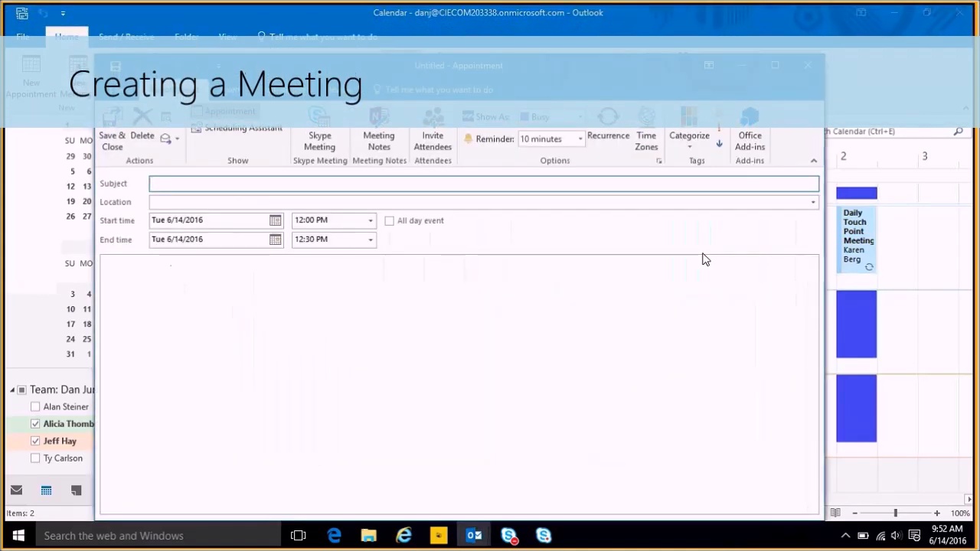
{"action": "left_click", "coordinate": [432, 141]}
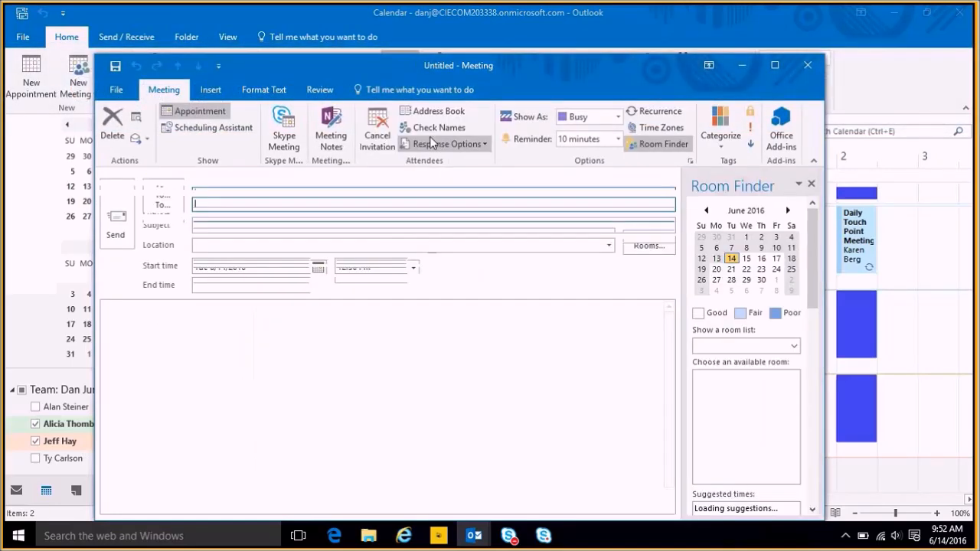
{"action": "type", "text": "al"}
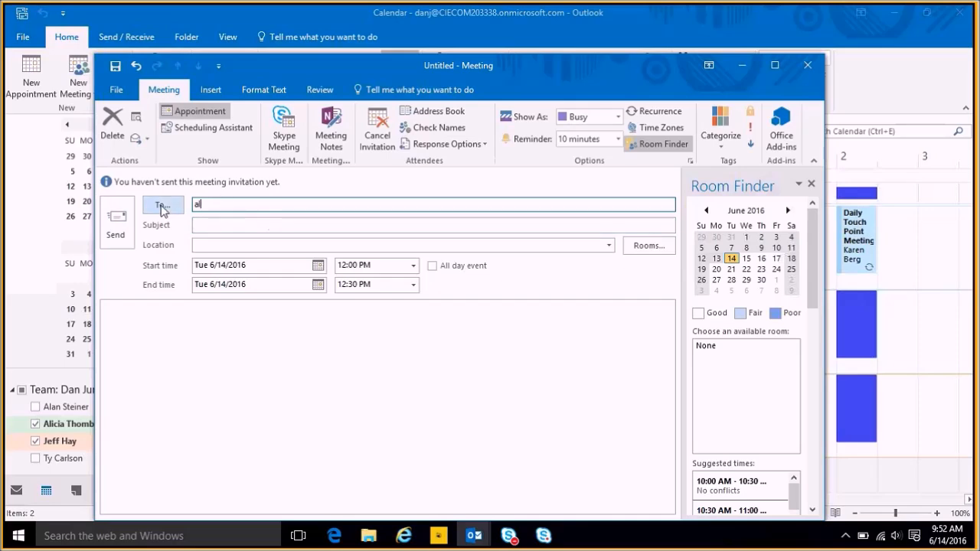
{"action": "left_click", "coordinate": [162, 205]}
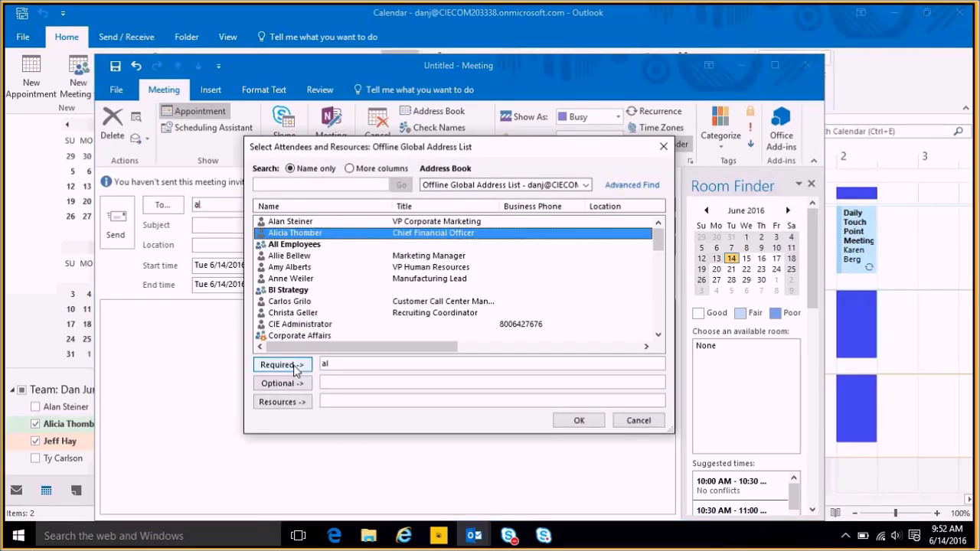
{"action": "left_click", "coordinate": [282, 364]}
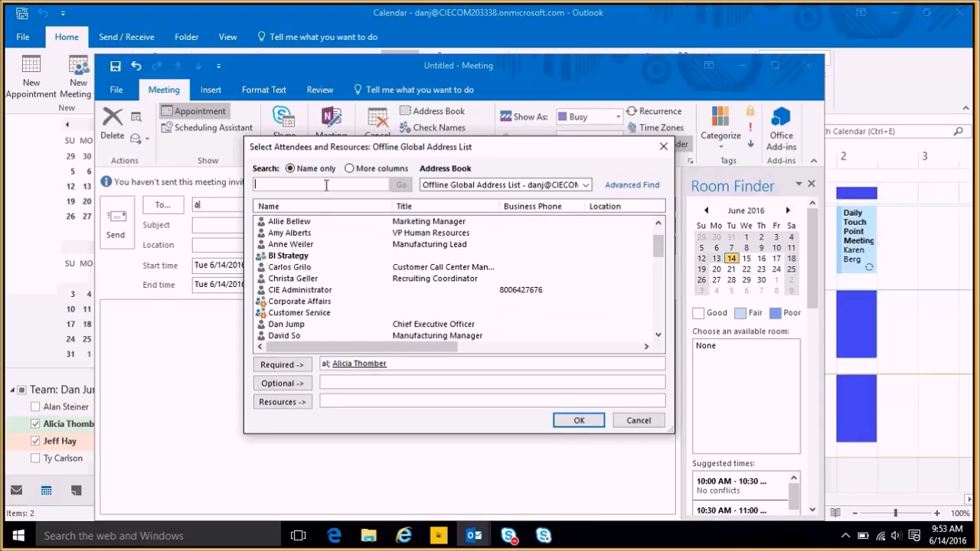
{"action": "type", "text": "jeff"}
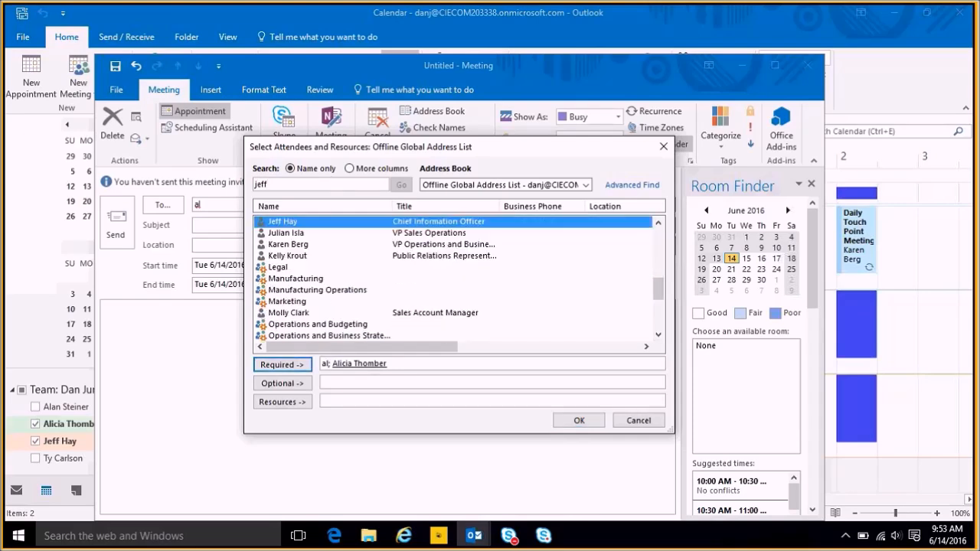
{"action": "left_click", "coordinate": [282, 364]}
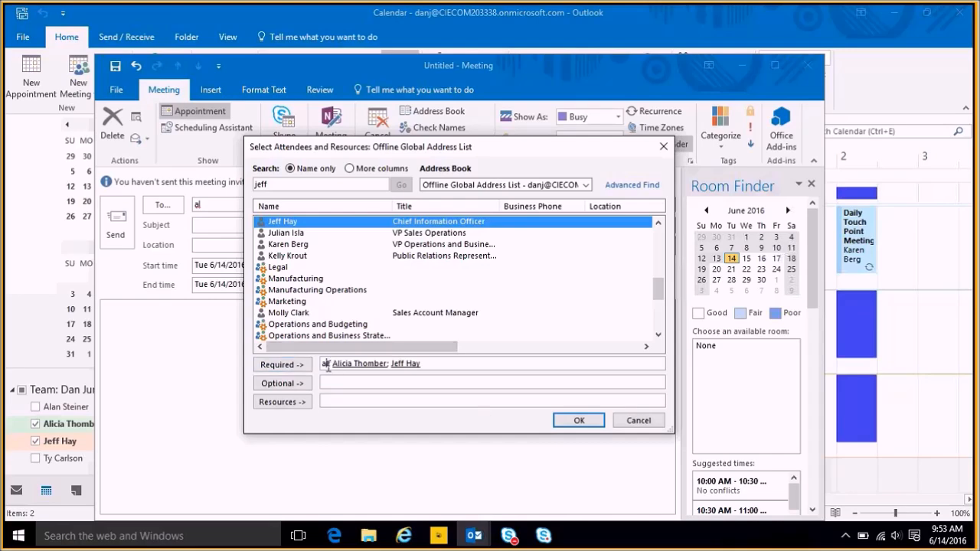
{"action": "left_click", "coordinate": [579, 420]}
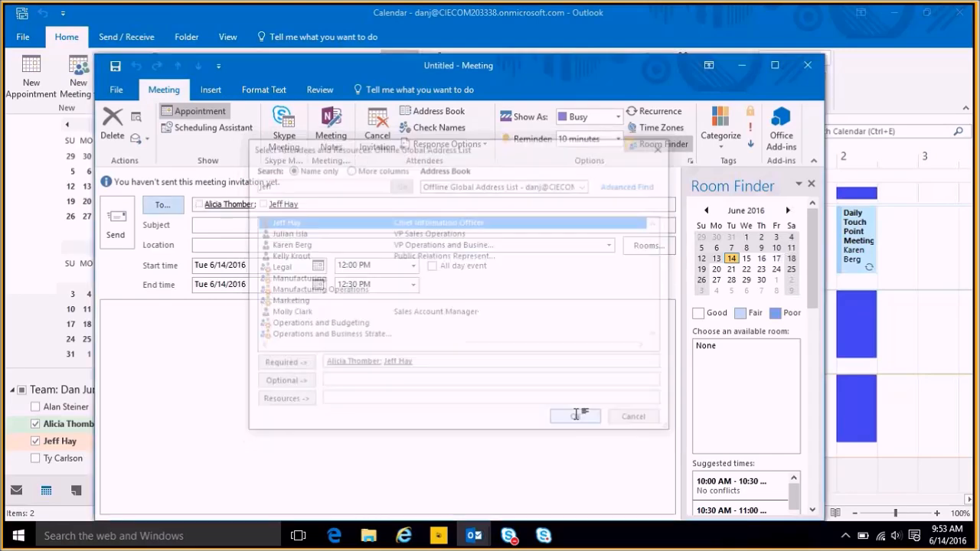
{"action": "left_click", "coordinate": [576, 417]}
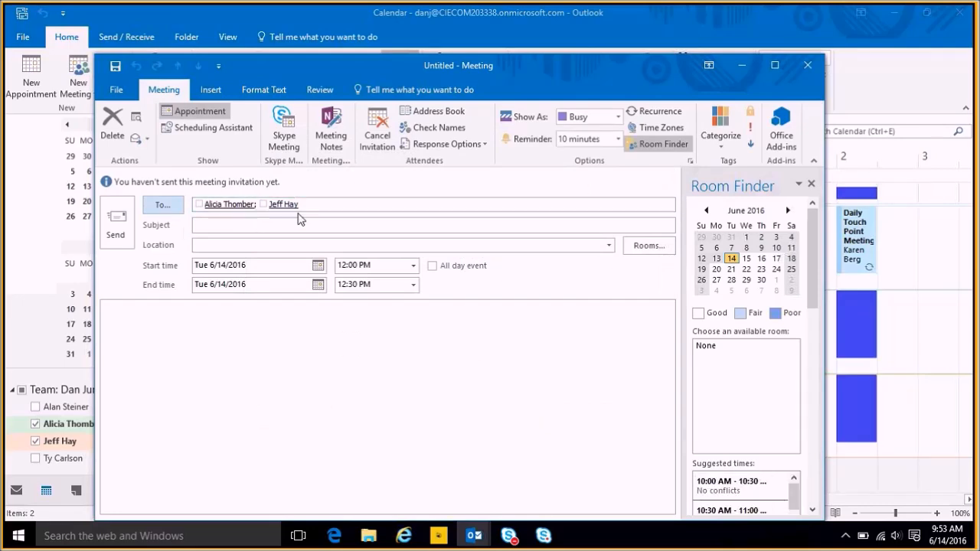
{"action": "left_click", "coordinate": [432, 223]}
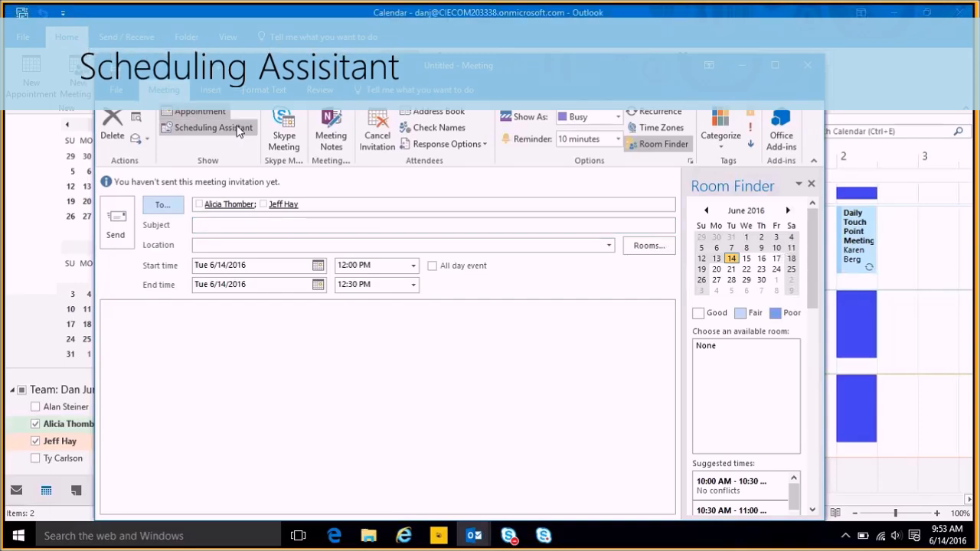
{"action": "mouse_move", "coordinate": [212, 127]}
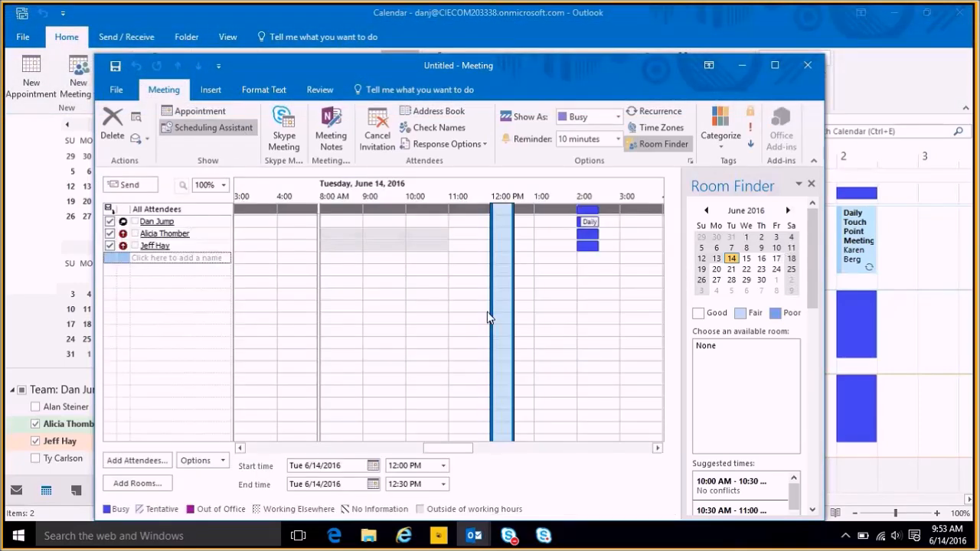
{"action": "mouse_move", "coordinate": [184, 254]}
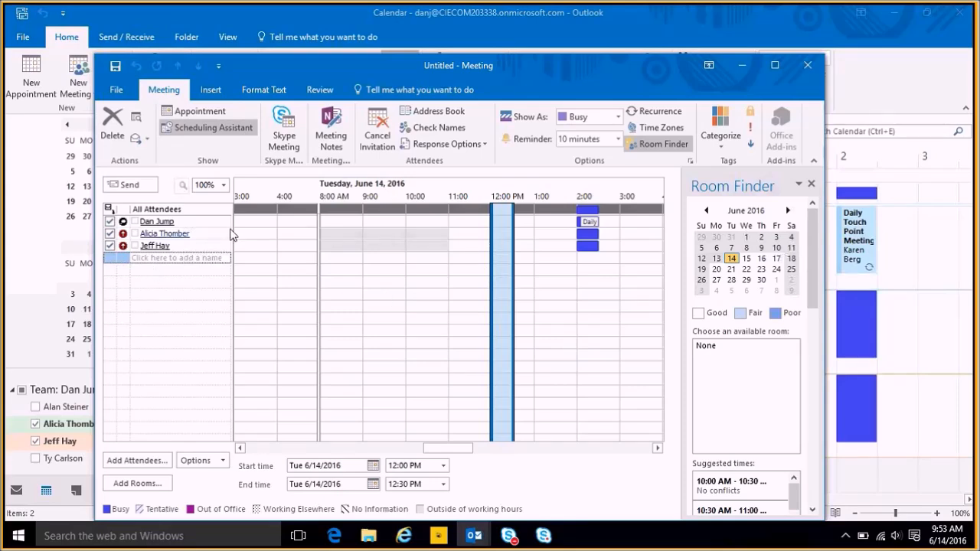
{"action": "mouse_move", "coordinate": [467, 245]}
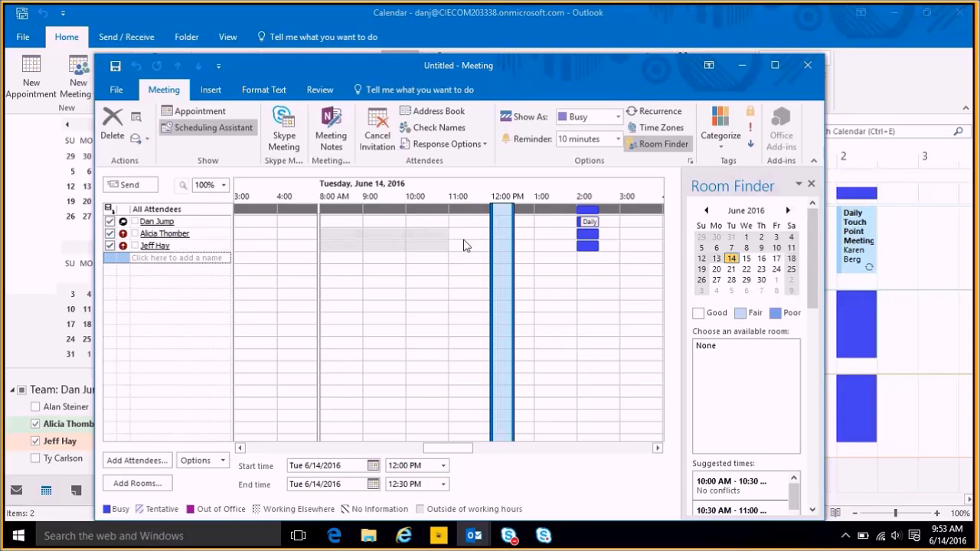
{"action": "mouse_move", "coordinate": [493, 228]}
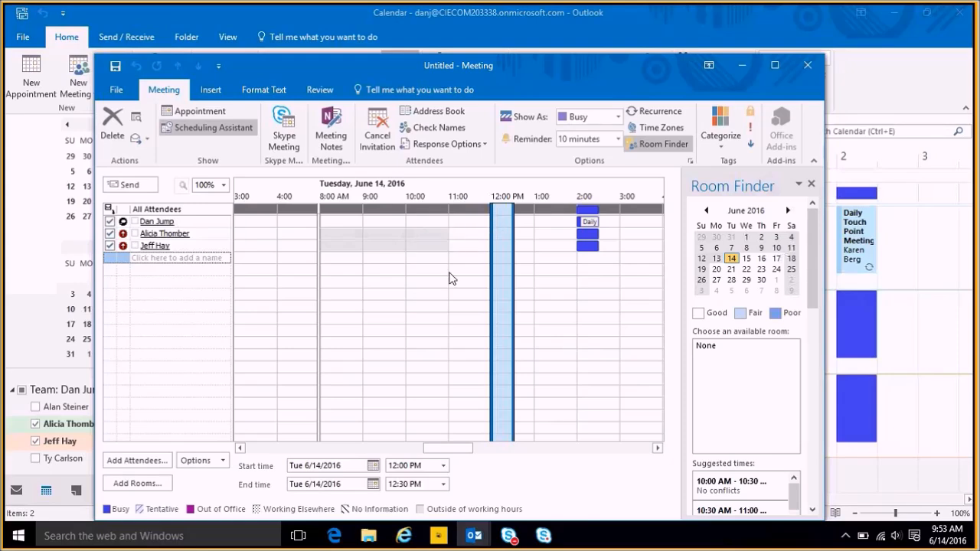
{"action": "mouse_move", "coordinate": [278, 288]}
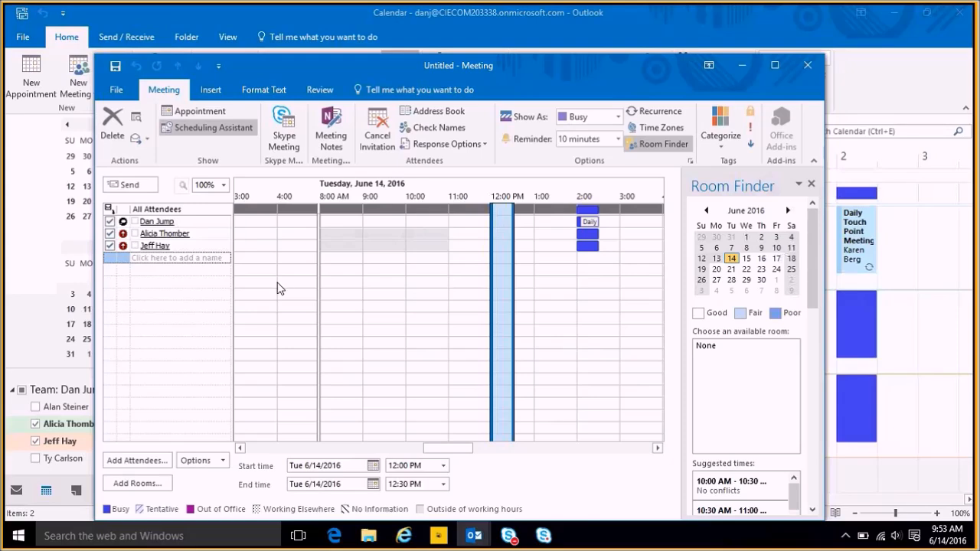
Step: Enter the subject 'Meeting about tomorrow' and the location 'Conference room'
{"action": "left_click", "coordinate": [199, 110]}
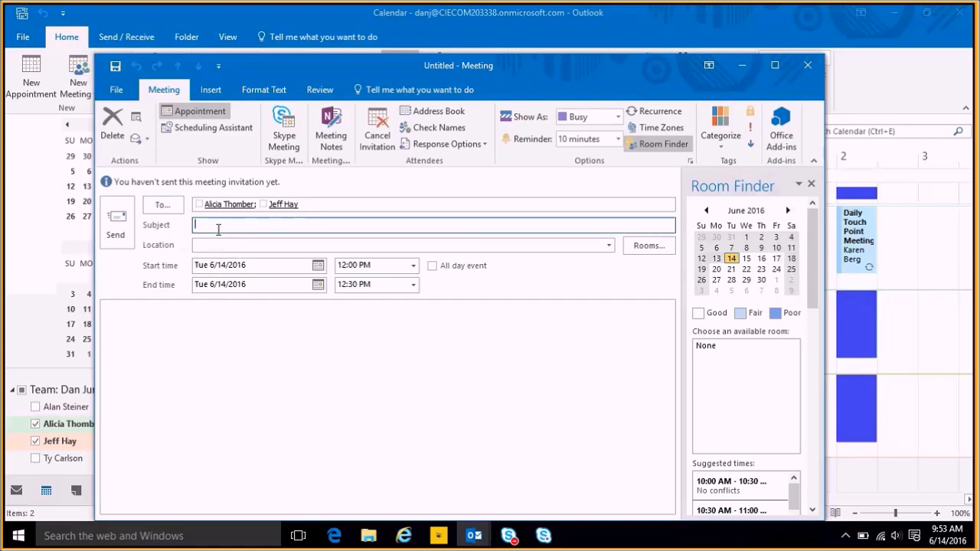
{"action": "type", "text": "Meeting about tomorrow"}
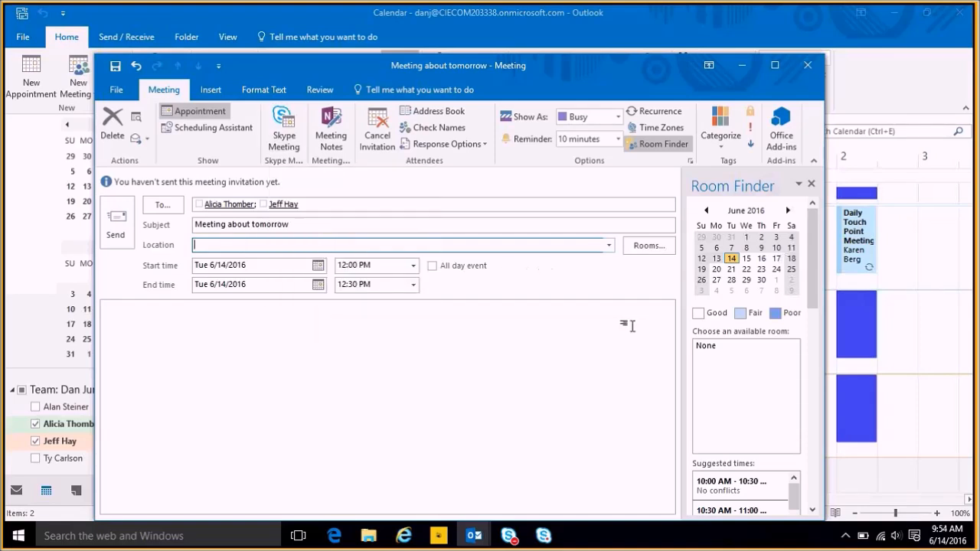
{"action": "mouse_move", "coordinate": [130, 389]}
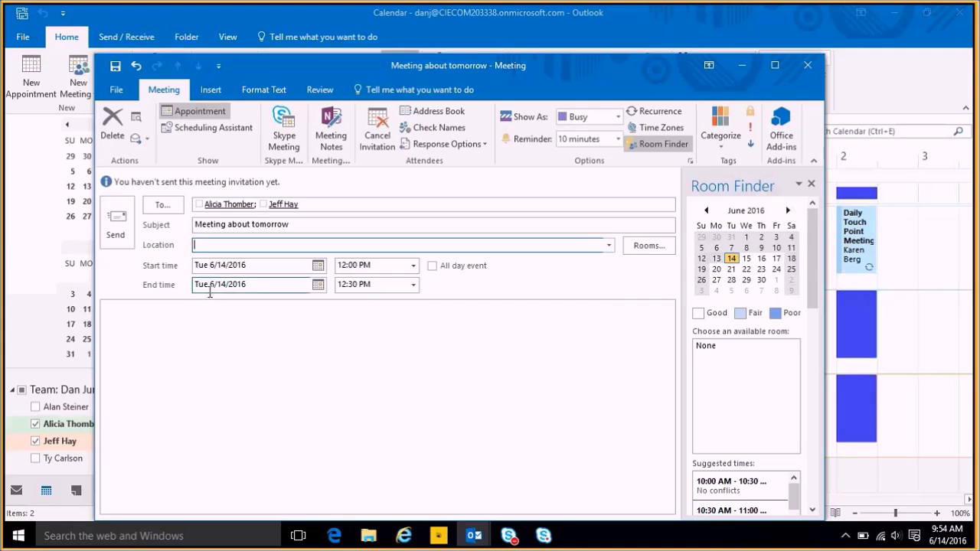
{"action": "type", "text": "Conference room"}
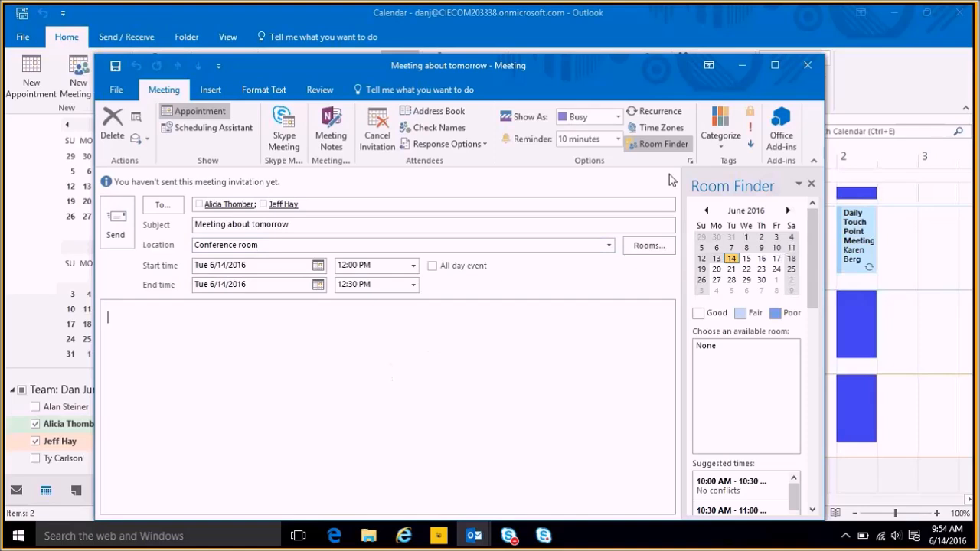
{"action": "mouse_move", "coordinate": [662, 127]}
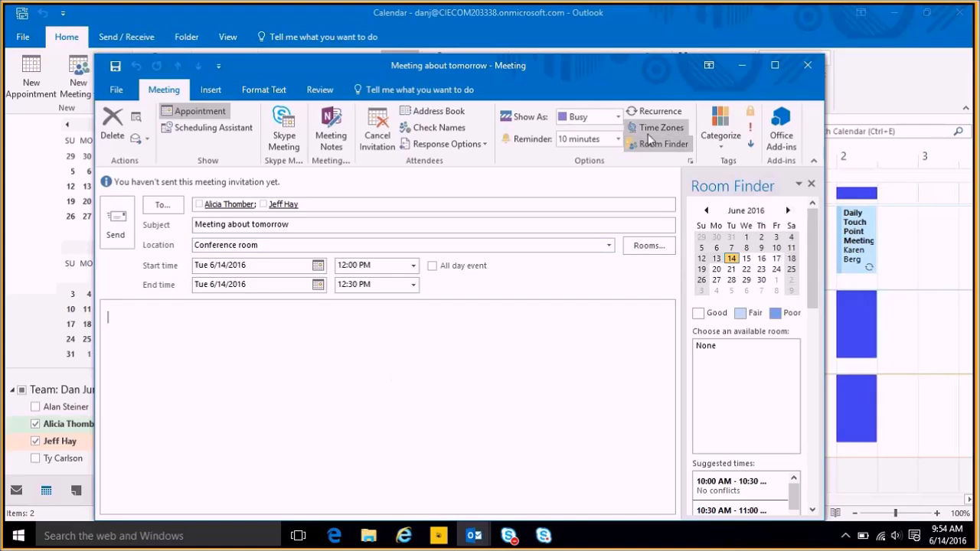
{"action": "mouse_move", "coordinate": [662, 127]}
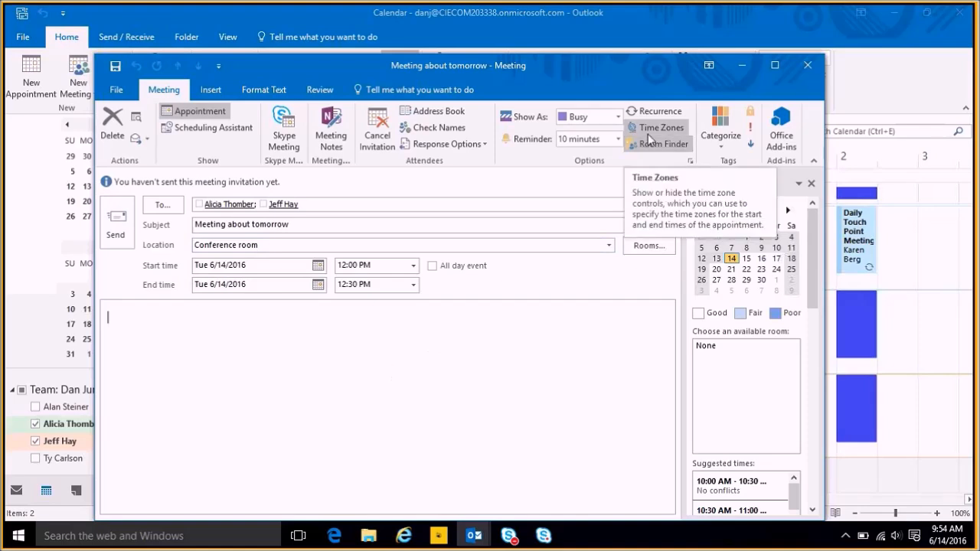
Step: Show the start and end time zone fields, both Eastern Time (US & Canada)
{"action": "left_click", "coordinate": [662, 127]}
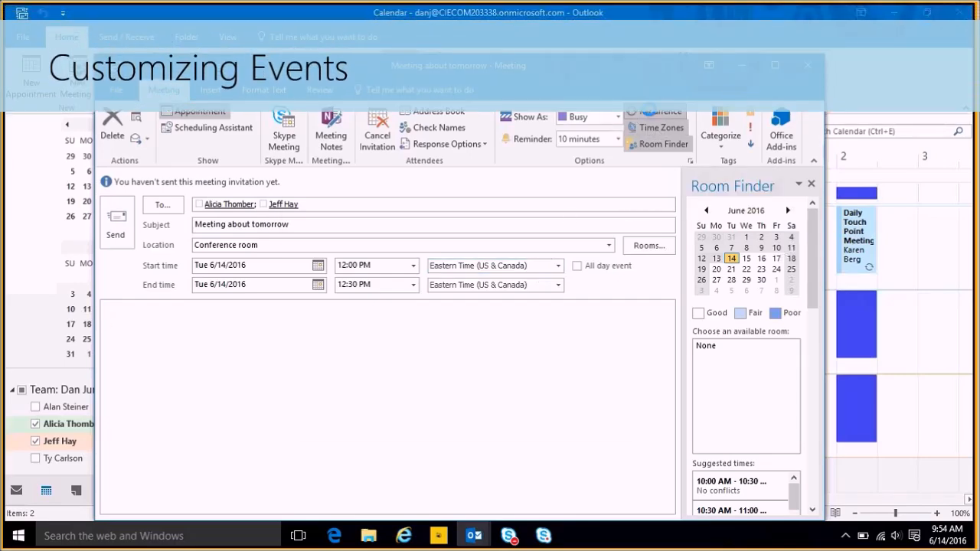
Step: Make the meeting recur weekly on Tuesday and Thursday, 12:00–12:30 PM from 6/14/2016
{"action": "left_click", "coordinate": [660, 111]}
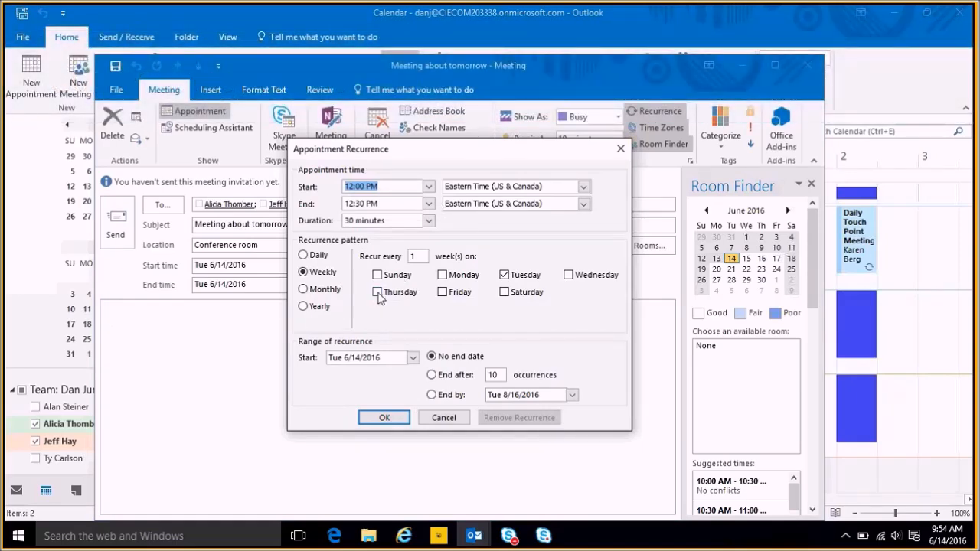
{"action": "left_click", "coordinate": [376, 291]}
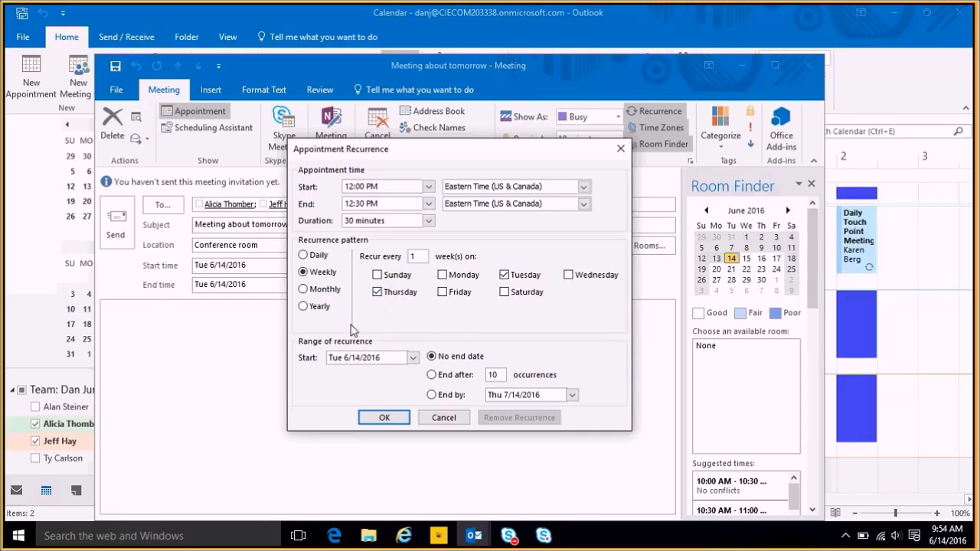
{"action": "left_click", "coordinate": [383, 416]}
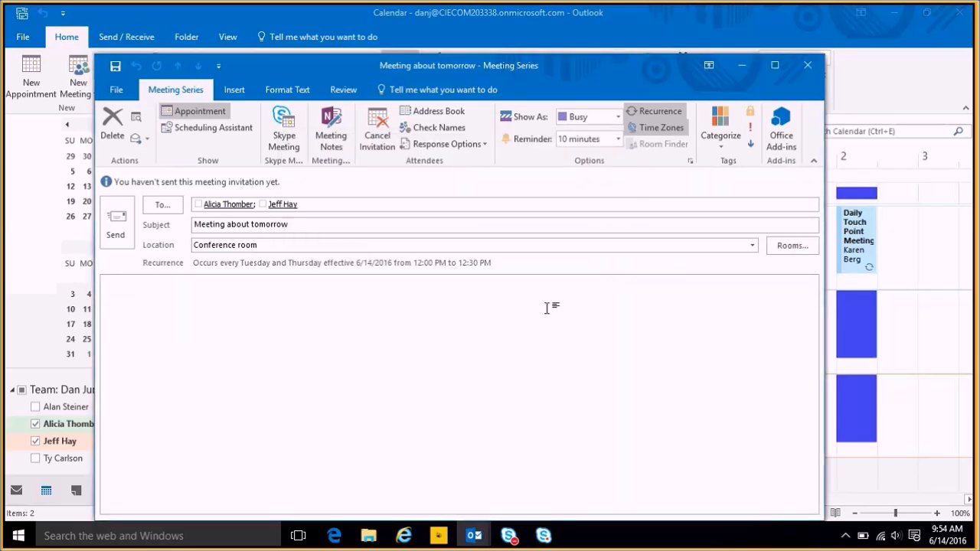
{"action": "mouse_move", "coordinate": [758, 145]}
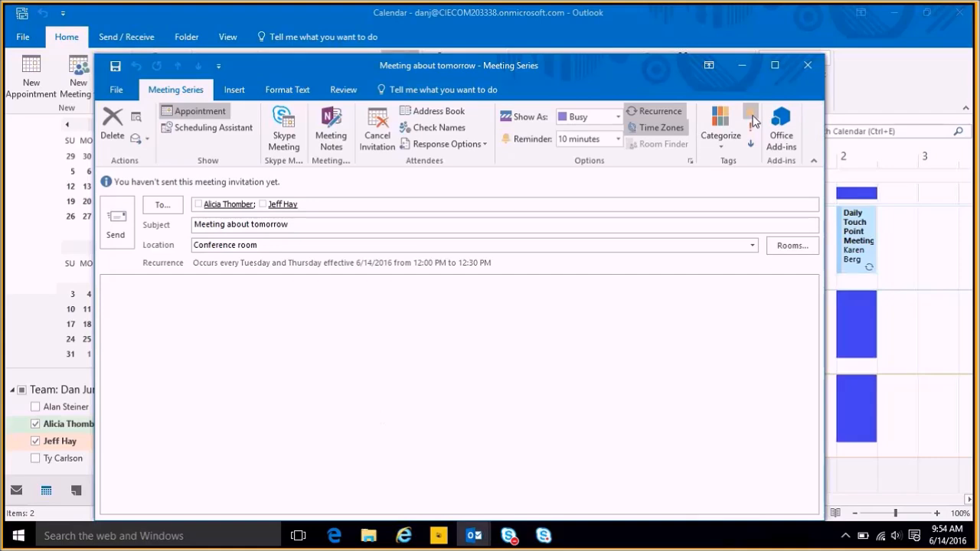
{"action": "mouse_move", "coordinate": [751, 113]}
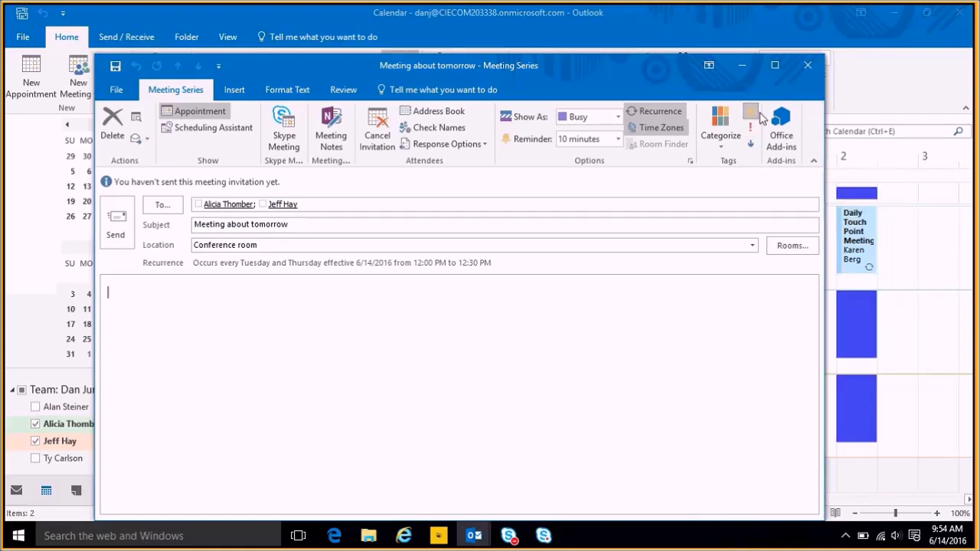
{"action": "mouse_move", "coordinate": [751, 113]}
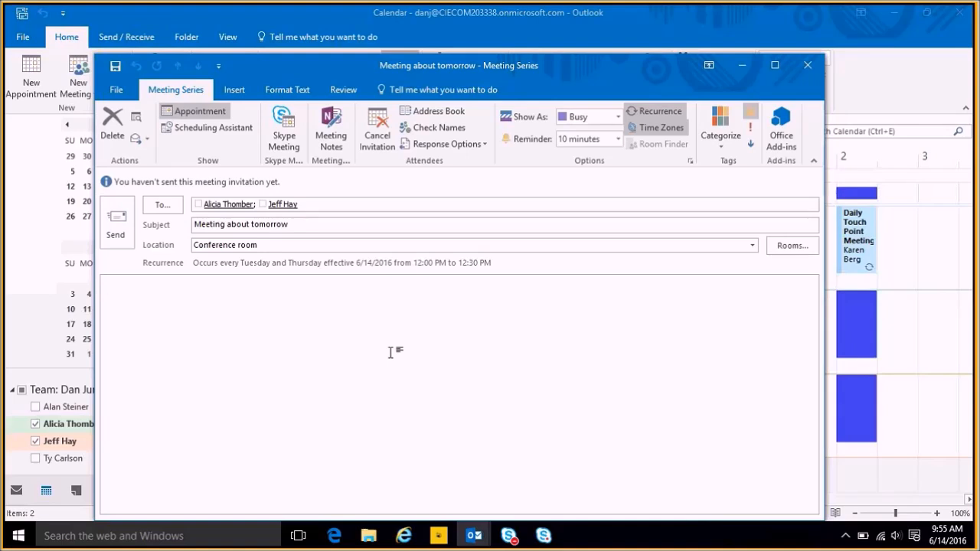
{"action": "left_click", "coordinate": [107, 292]}
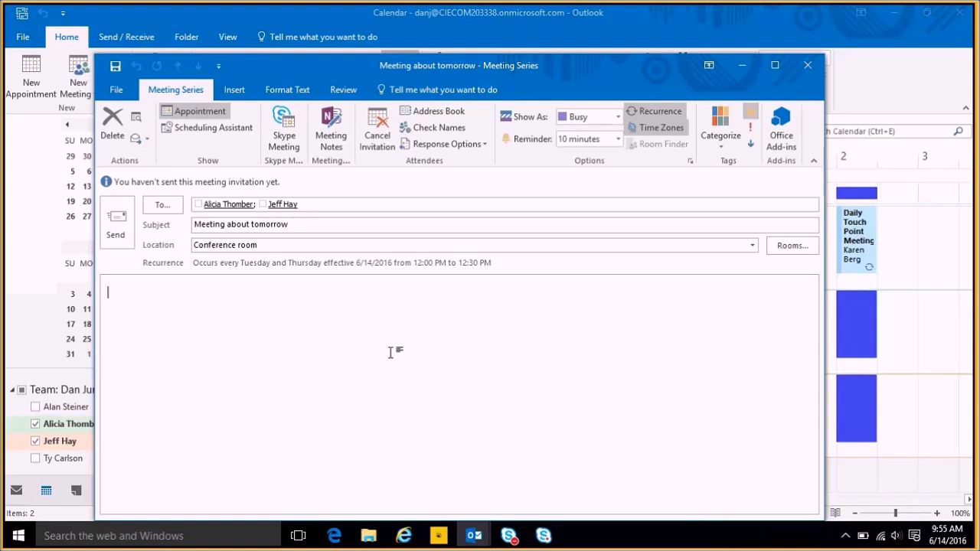
{"action": "mouse_move", "coordinate": [769, 110]}
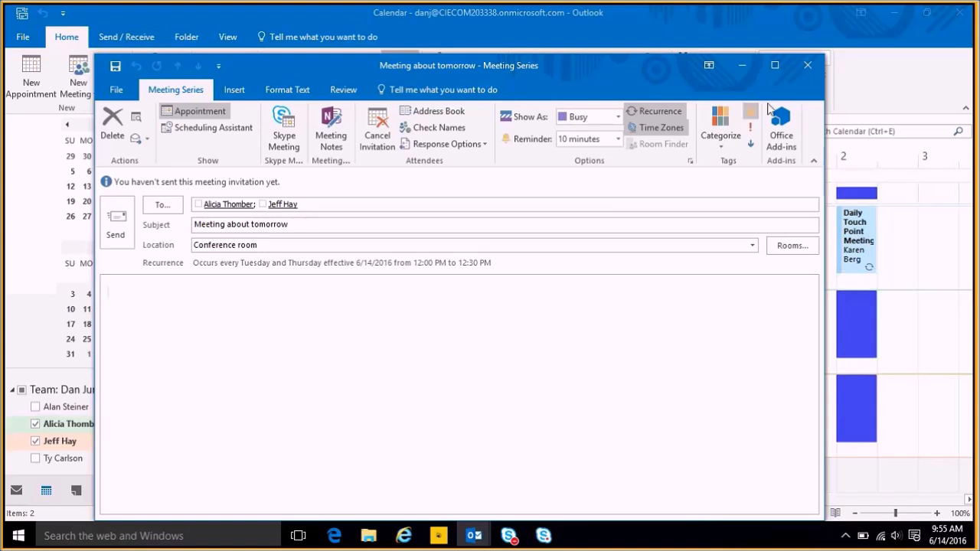
{"action": "mouse_move", "coordinate": [750, 110]}
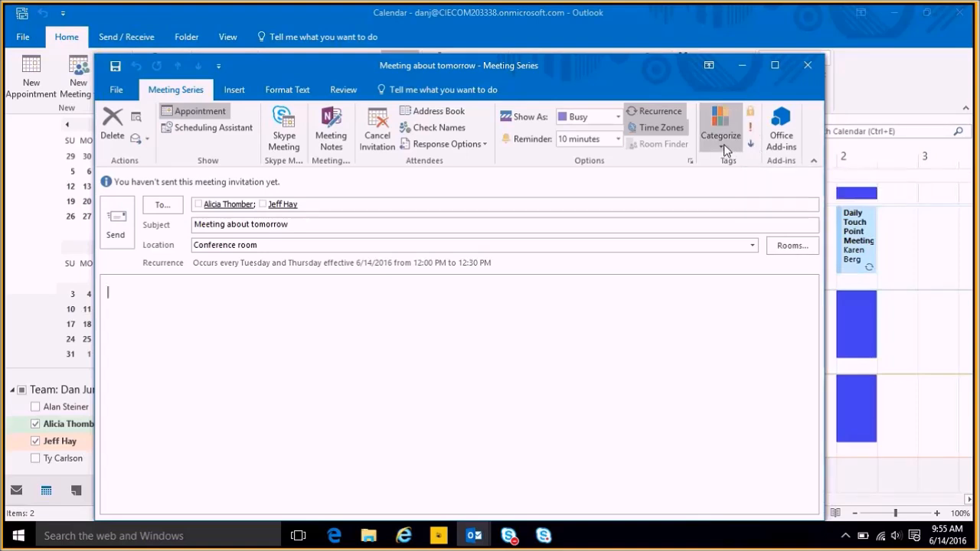
{"action": "mouse_move", "coordinate": [720, 123]}
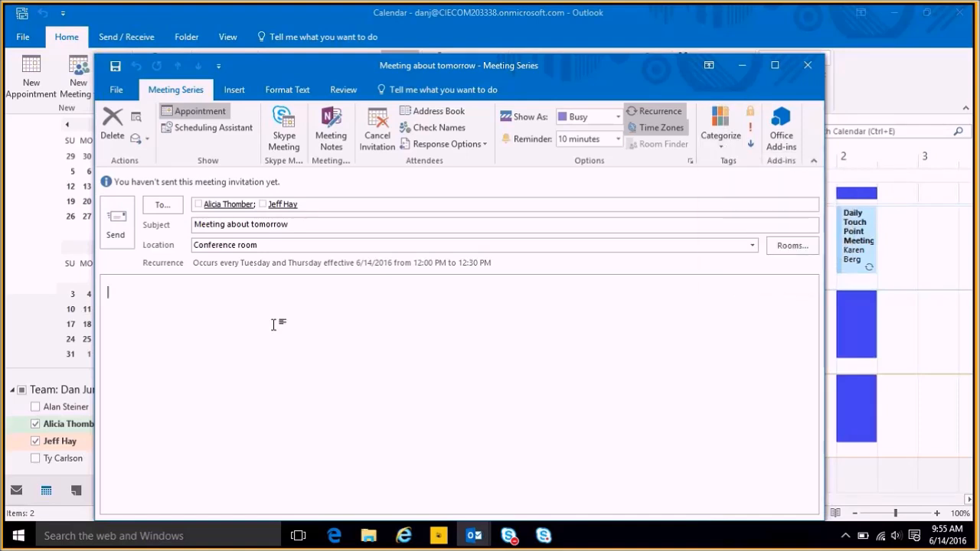
Step: Write 'This is a test meeting. Thank you.' in the body and send the meeting series
{"action": "type", "text": "This is a"}
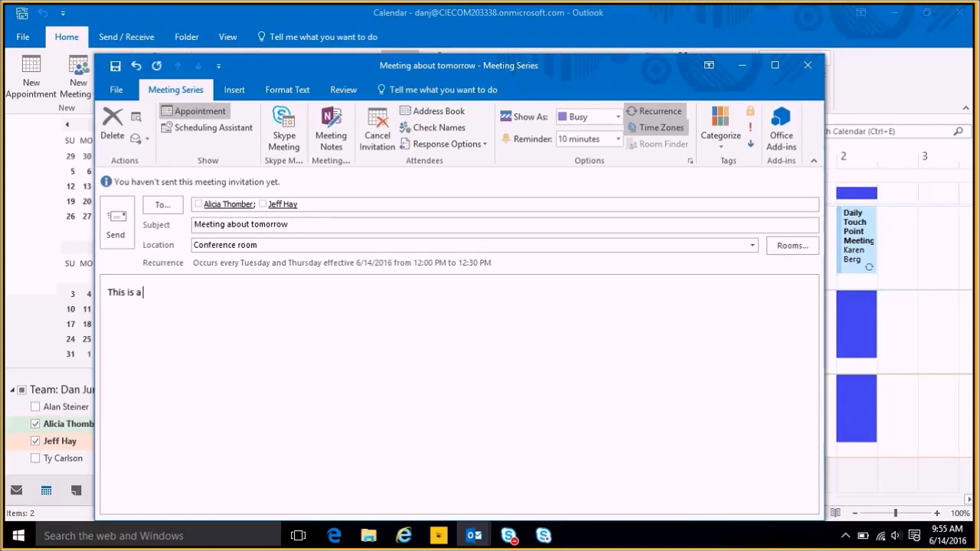
{"action": "type", "text": "test meeting."}
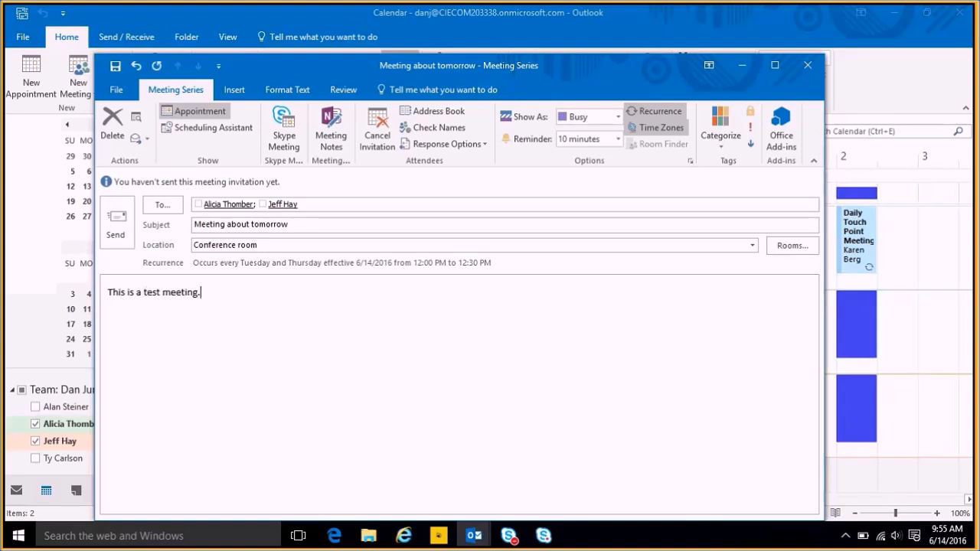
{"action": "type", "text": "Thank you."}
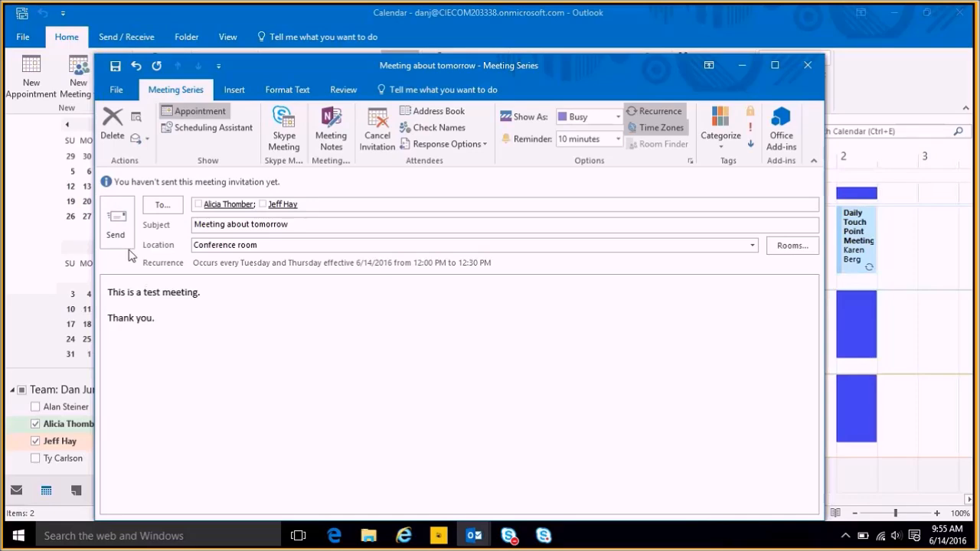
{"action": "left_click", "coordinate": [117, 235]}
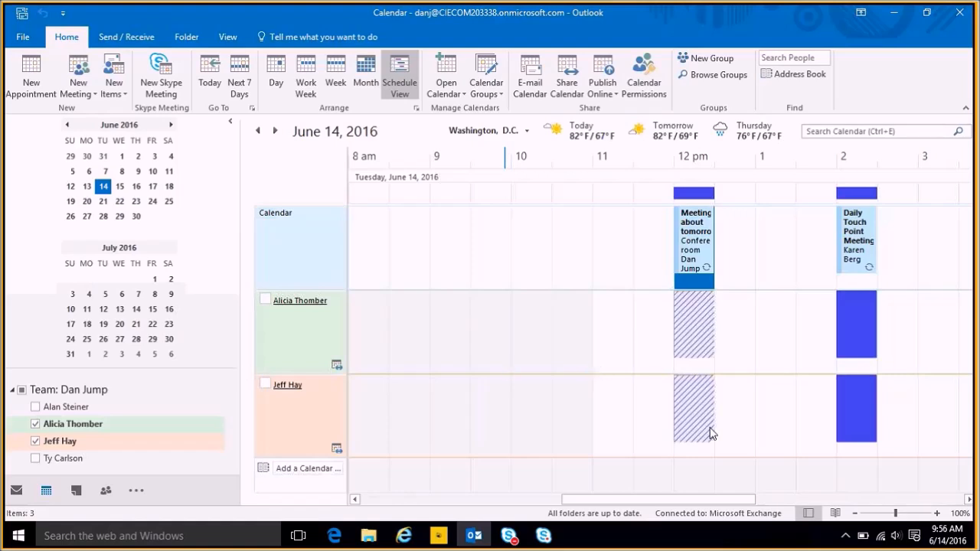
{"action": "mouse_move", "coordinate": [705, 350]}
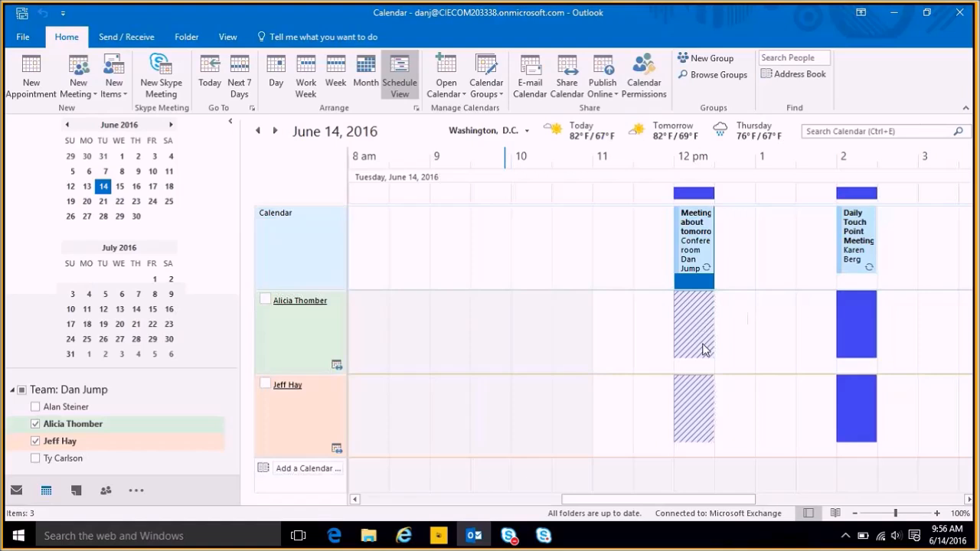
{"action": "mouse_move", "coordinate": [683, 322]}
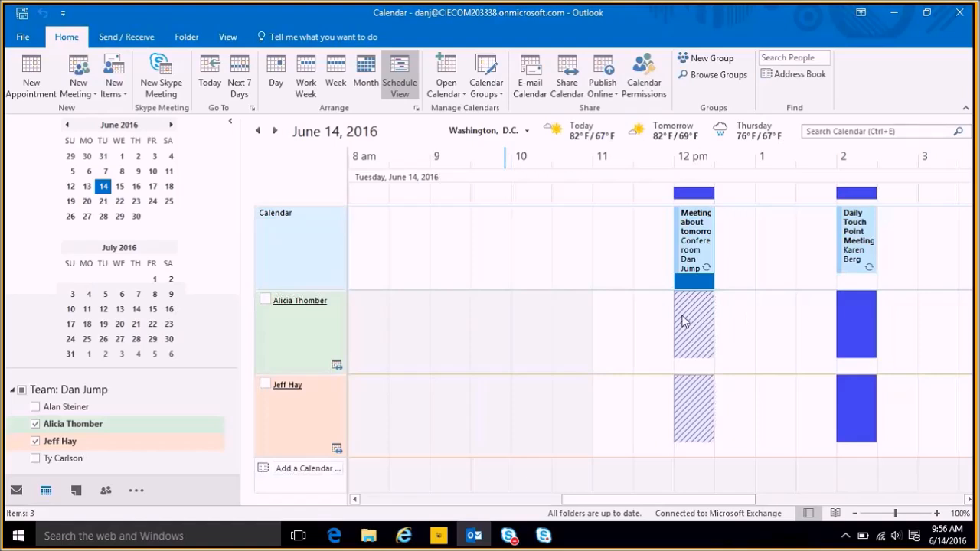
{"action": "mouse_move", "coordinate": [699, 312]}
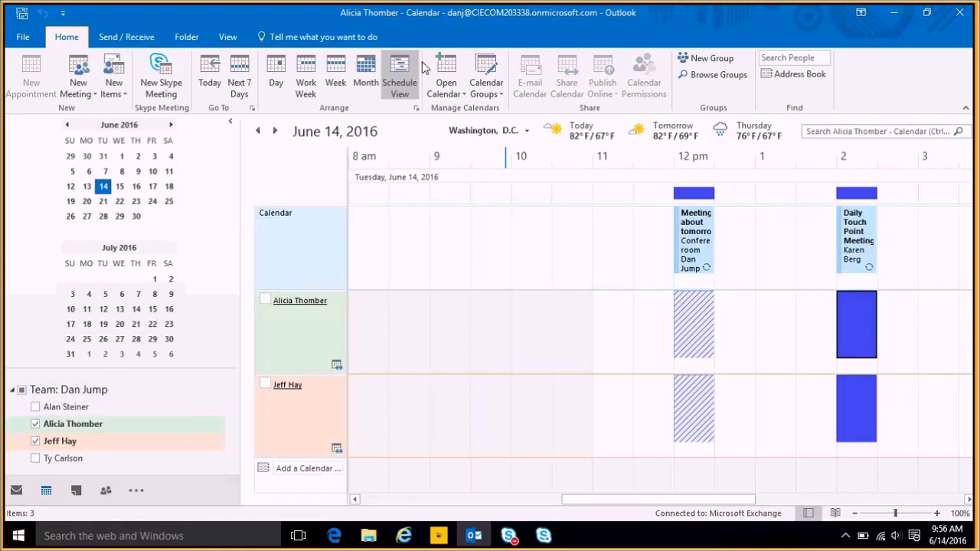
{"action": "mouse_move", "coordinate": [306, 73]}
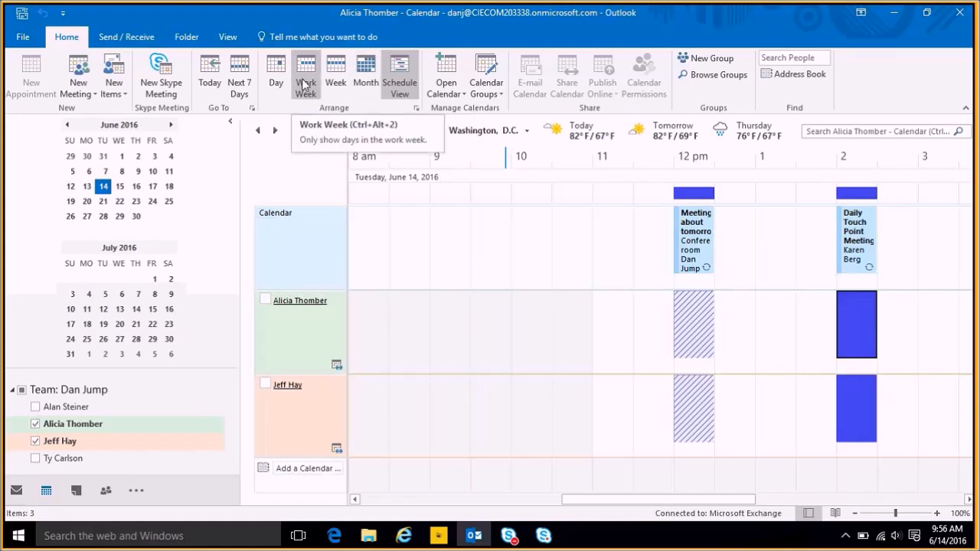
{"action": "left_click", "coordinate": [276, 74]}
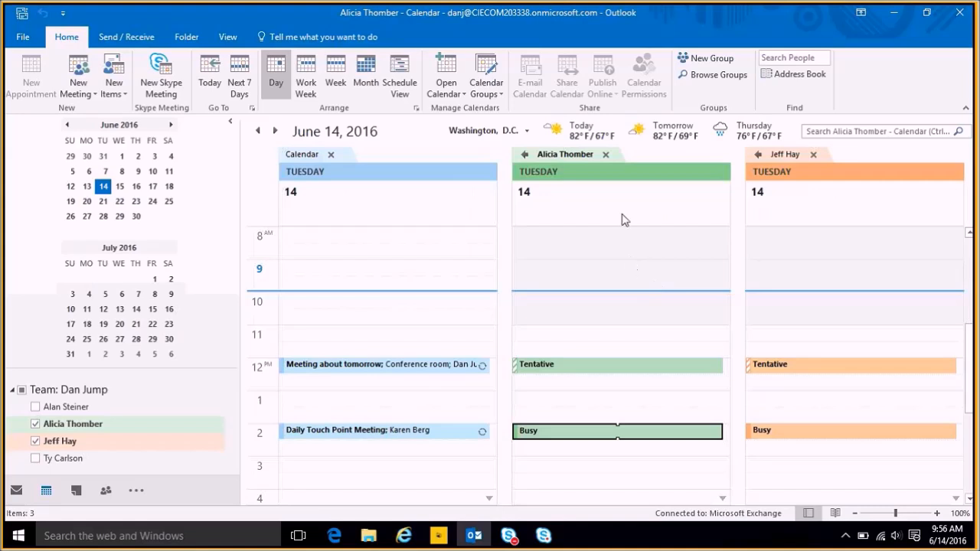
{"action": "mouse_move", "coordinate": [490, 158]}
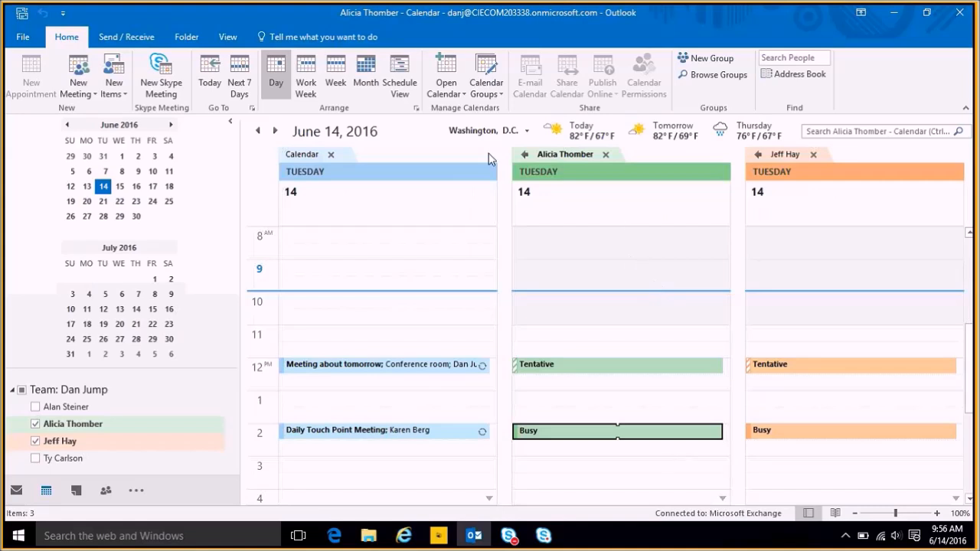
{"action": "mouse_move", "coordinate": [526, 155]}
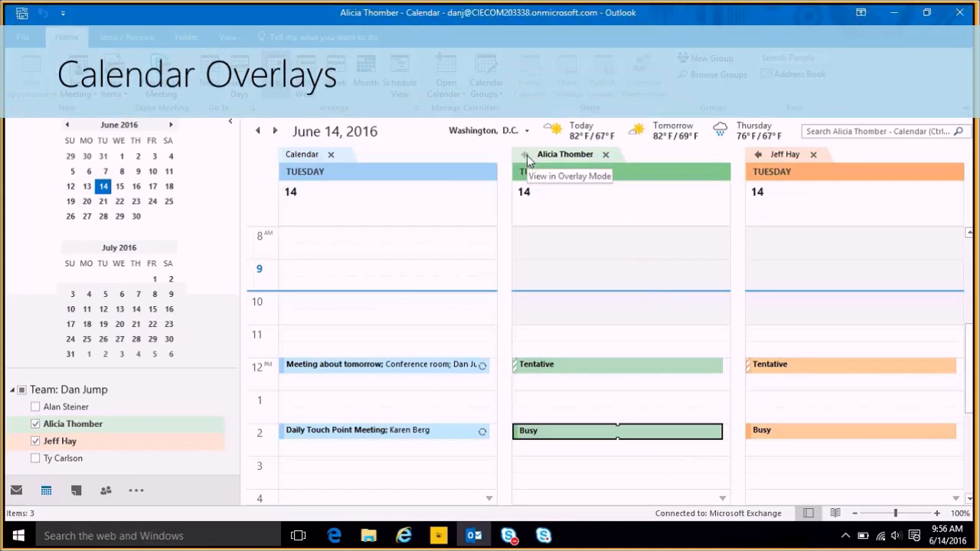
{"action": "left_click", "coordinate": [523, 153]}
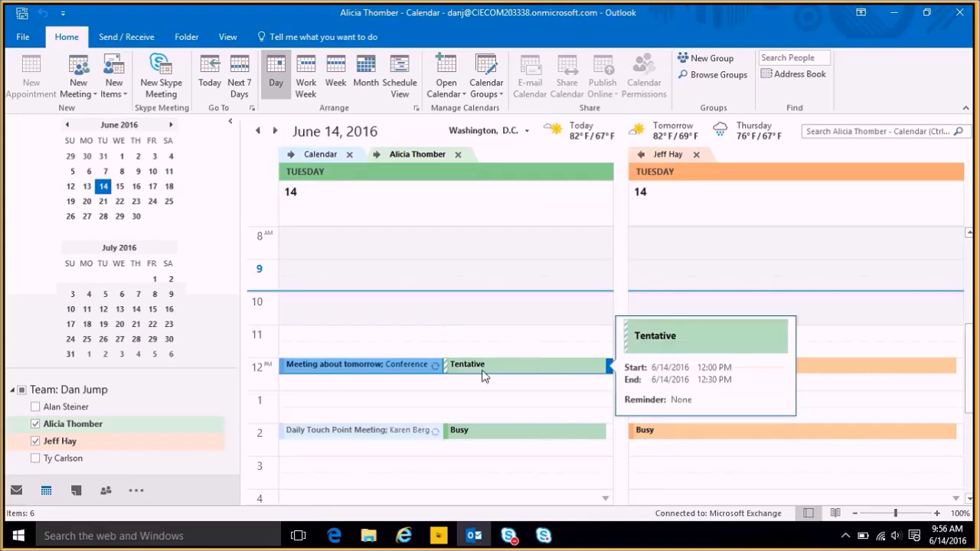
{"action": "mouse_move", "coordinate": [417, 411]}
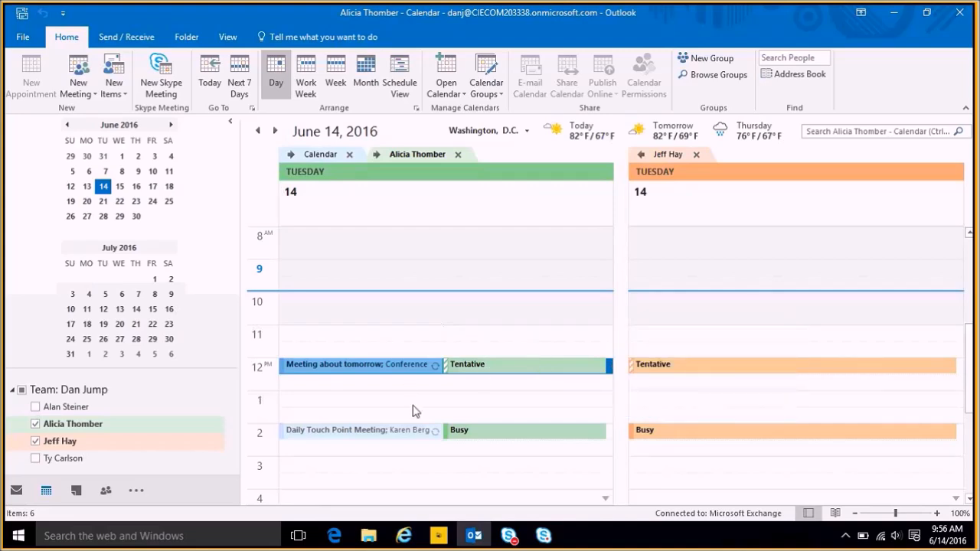
{"action": "mouse_move", "coordinate": [642, 163]}
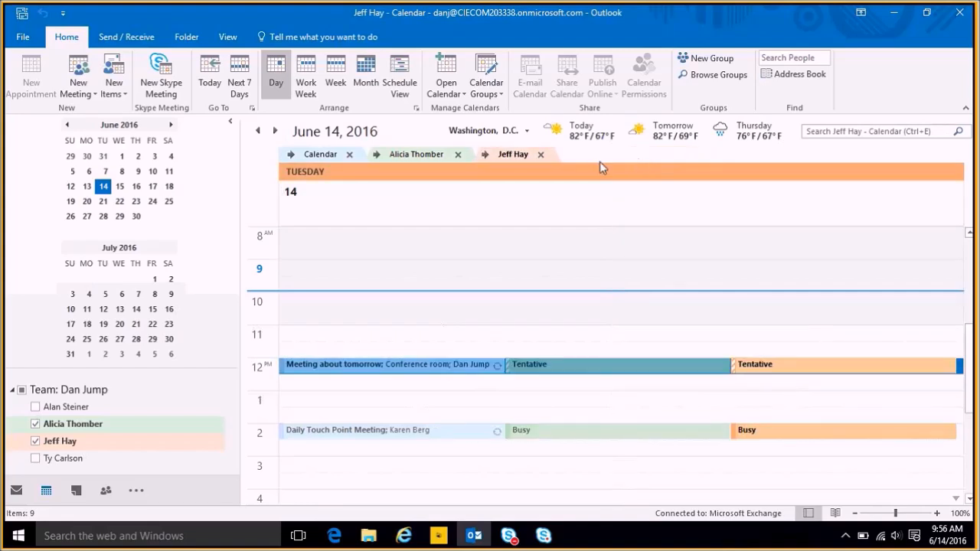
{"action": "mouse_move", "coordinate": [456, 167]}
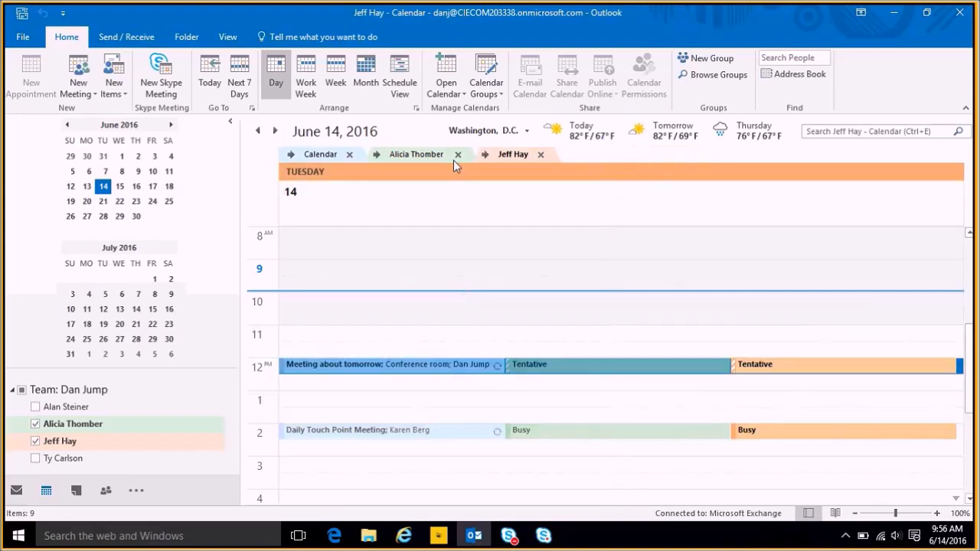
{"action": "mouse_move", "coordinate": [352, 365]}
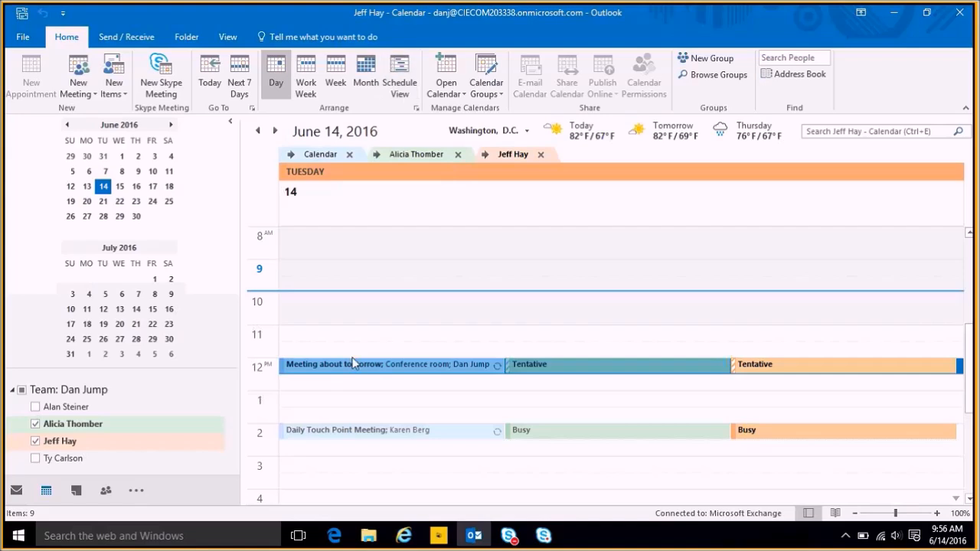
{"action": "mouse_move", "coordinate": [362, 169]}
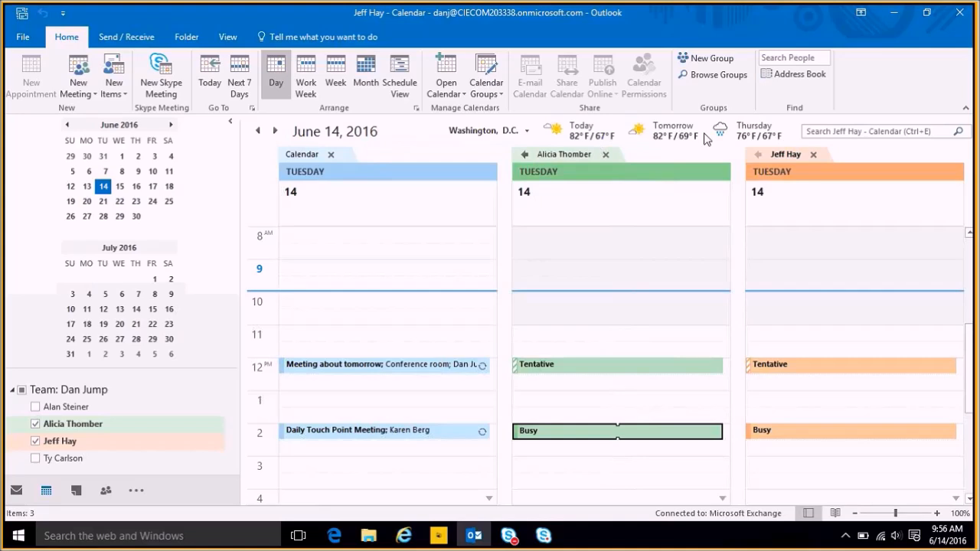
{"action": "mouse_move", "coordinate": [763, 164]}
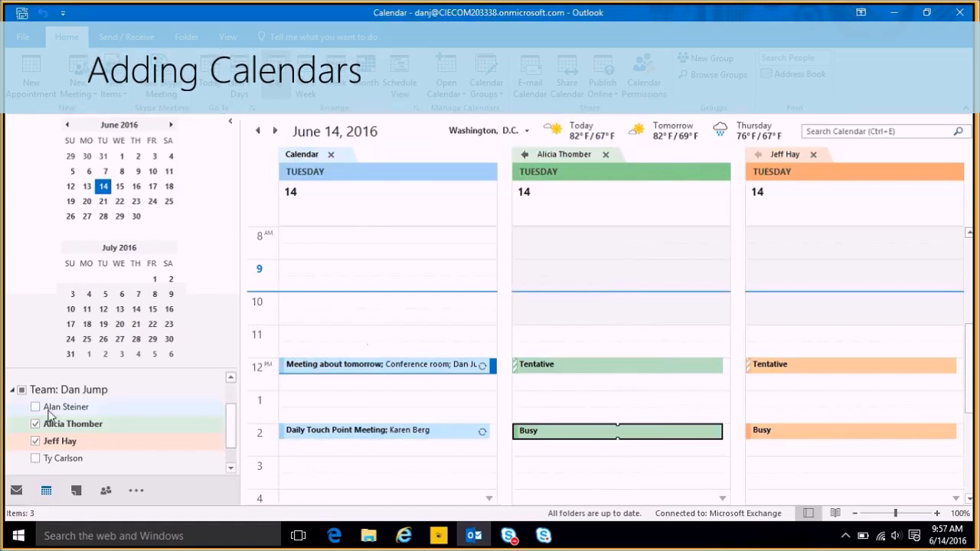
{"action": "mouse_move", "coordinate": [83, 395]}
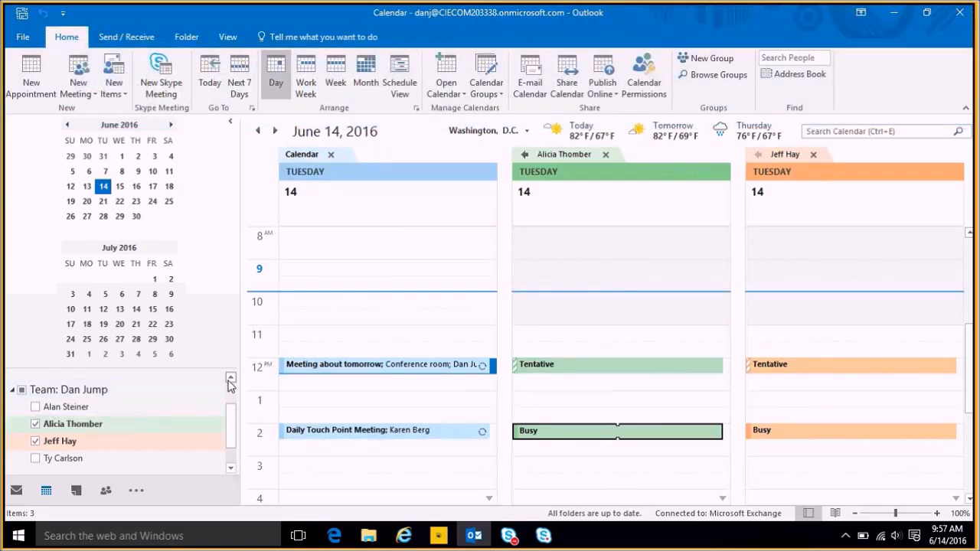
{"action": "right_click", "coordinate": [69, 391]}
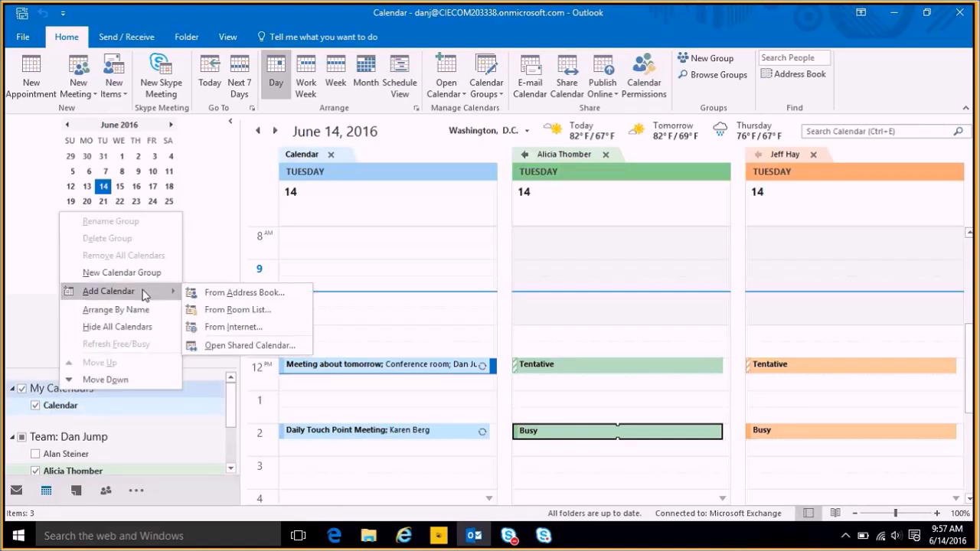
{"action": "mouse_move", "coordinate": [246, 293]}
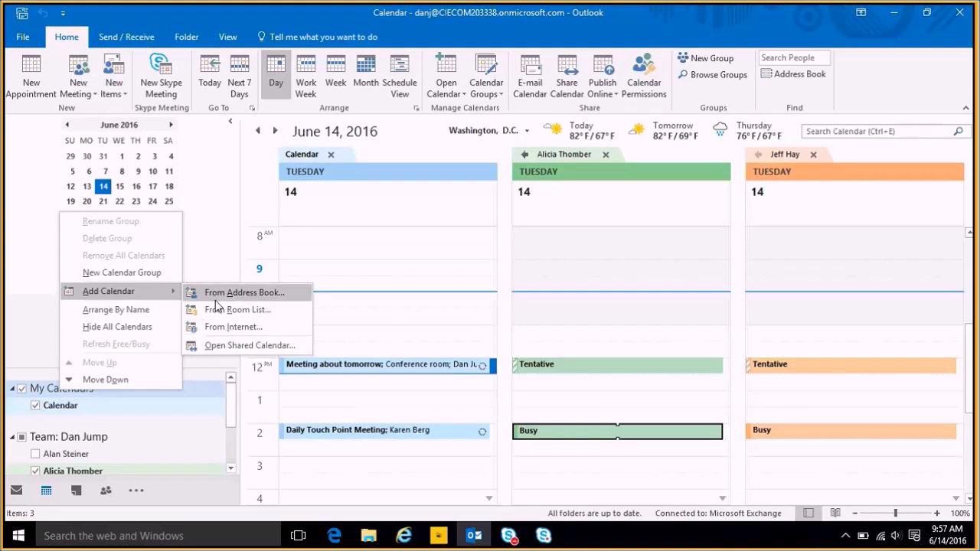
{"action": "mouse_move", "coordinate": [218, 299]}
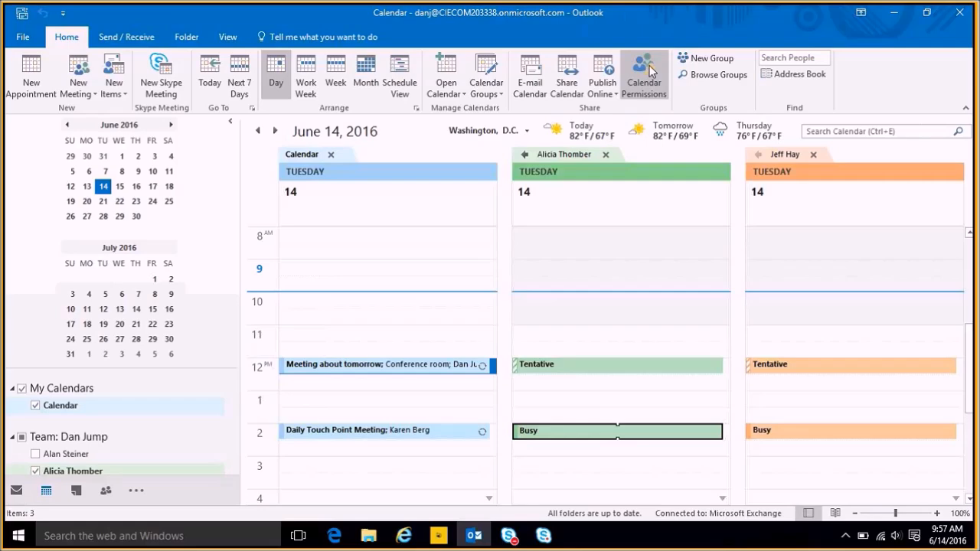
{"action": "left_click", "coordinate": [643, 74]}
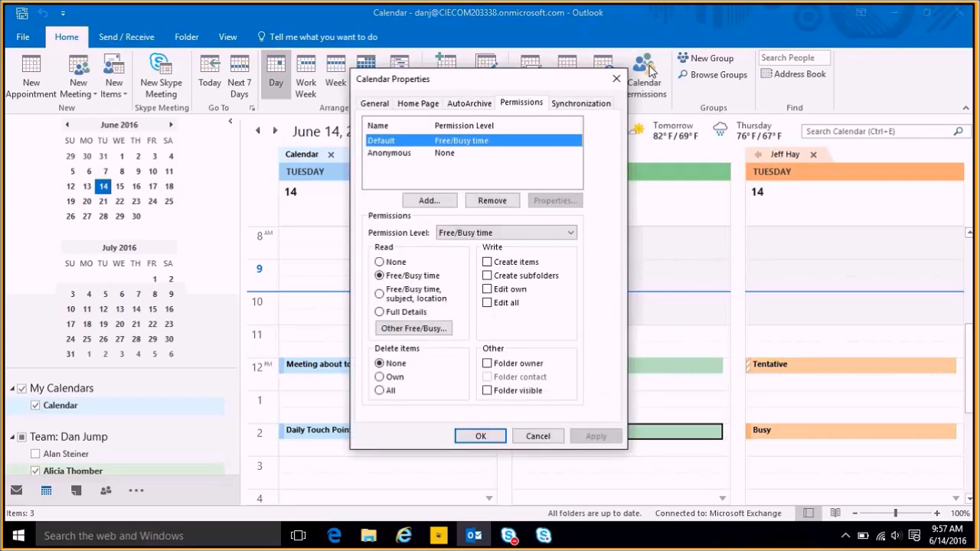
{"action": "mouse_move", "coordinate": [392, 162]}
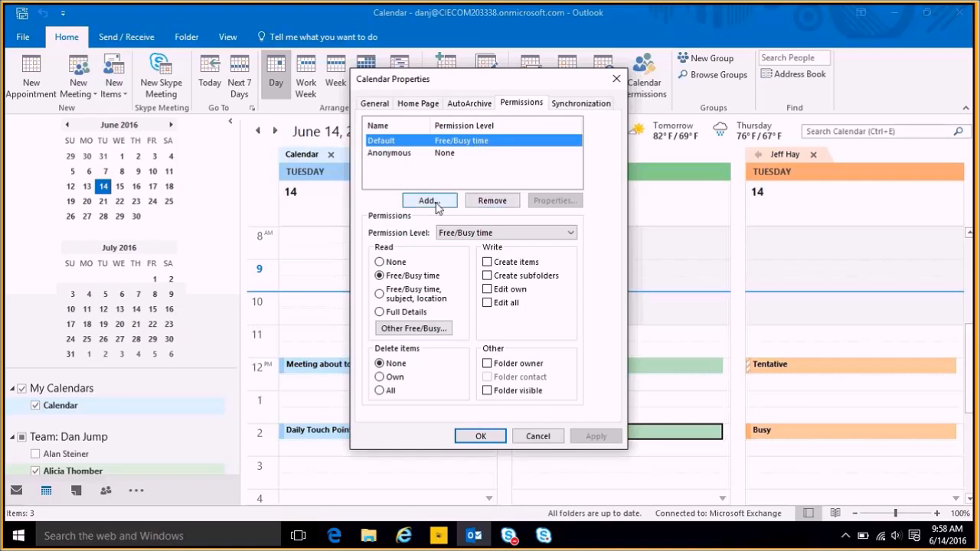
{"action": "left_click", "coordinate": [429, 199]}
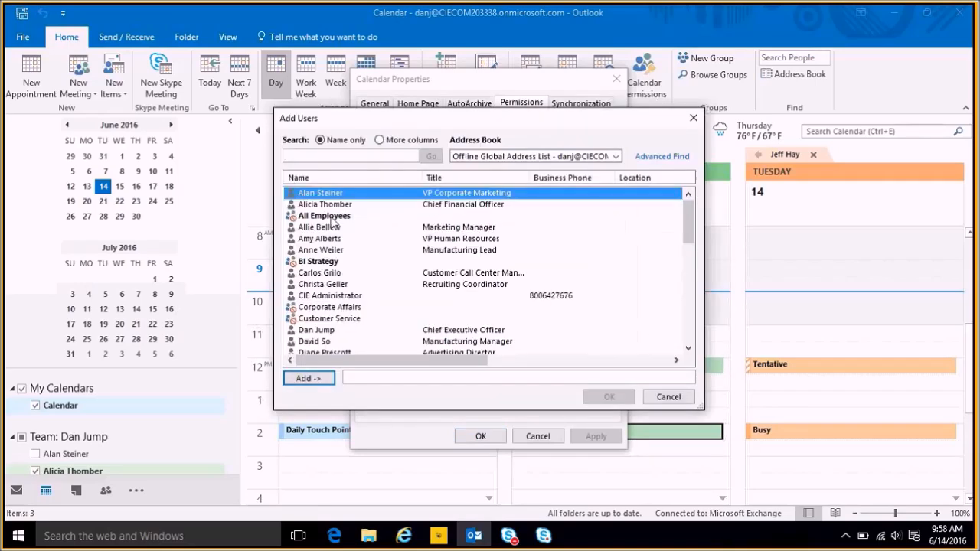
{"action": "left_click", "coordinate": [308, 377]}
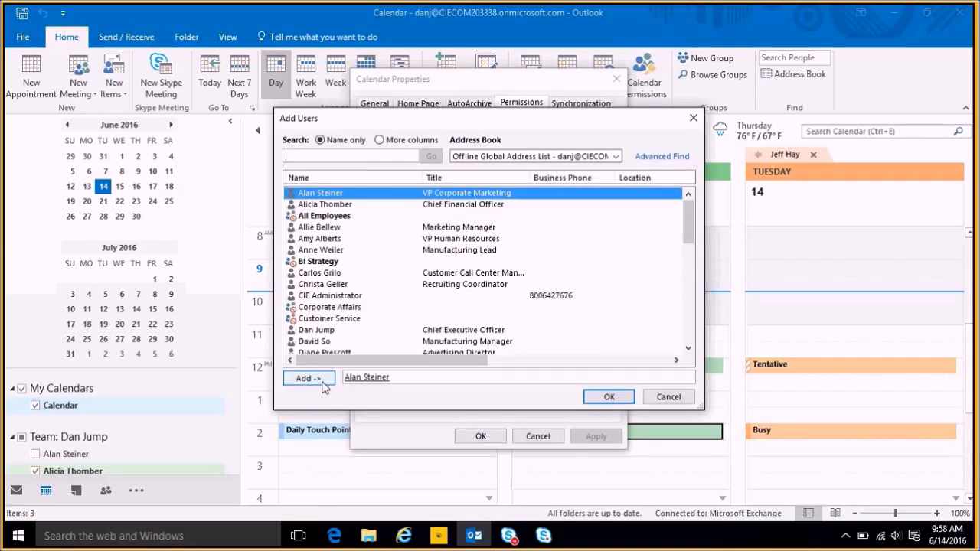
{"action": "left_click", "coordinate": [610, 396]}
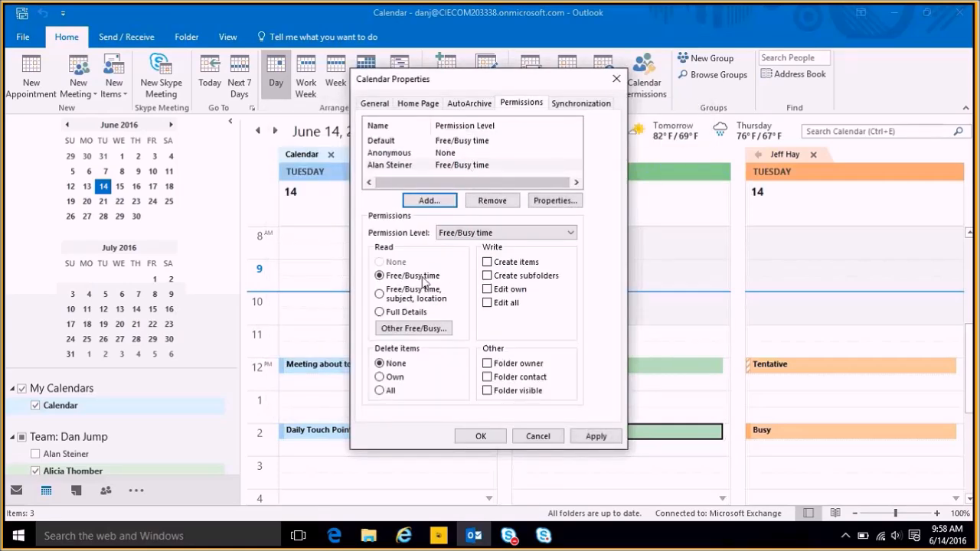
{"action": "left_click", "coordinate": [379, 313]}
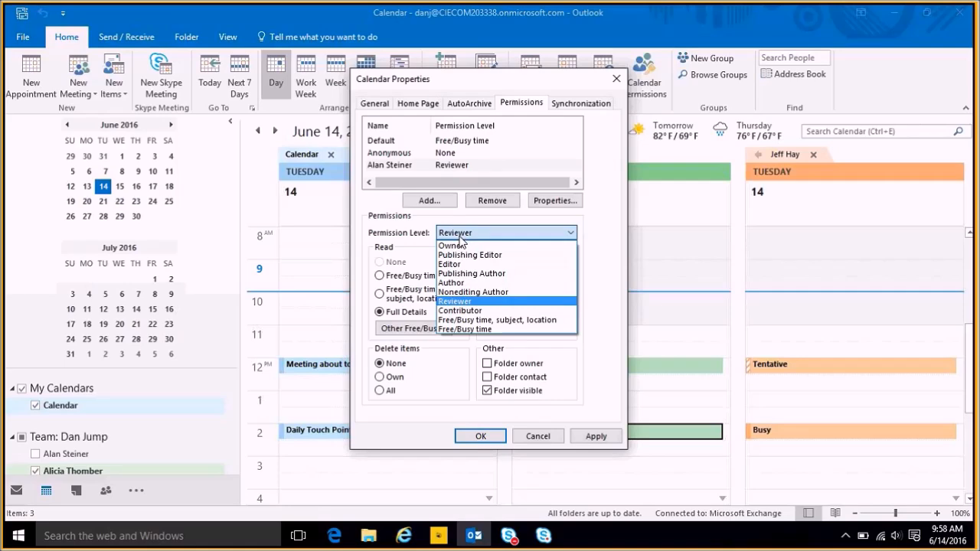
{"action": "left_click", "coordinate": [454, 245]}
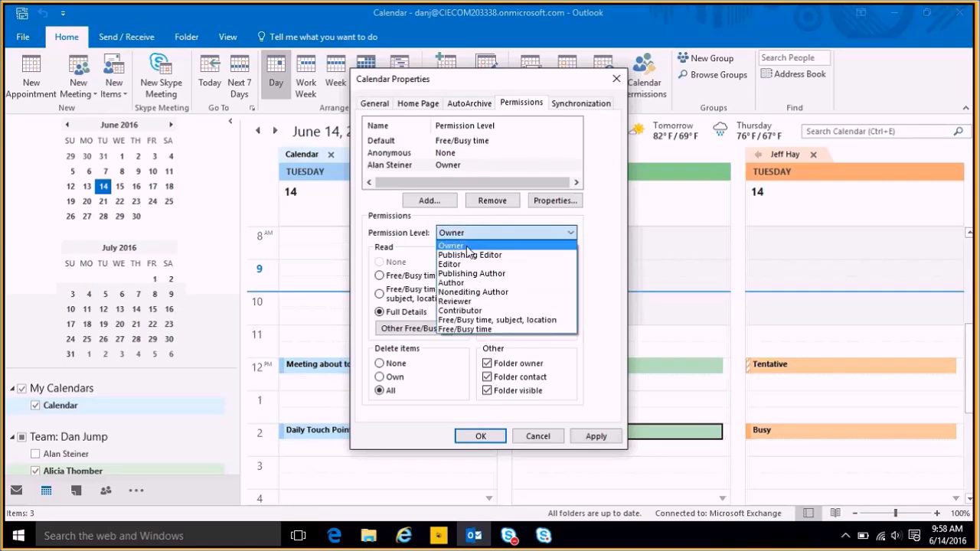
{"action": "mouse_move", "coordinate": [467, 291]}
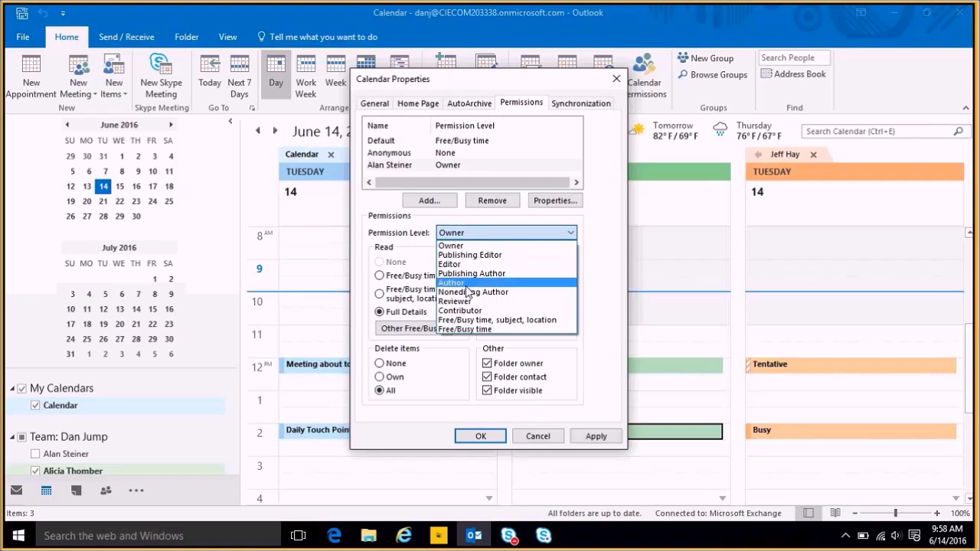
{"action": "left_click", "coordinate": [450, 282]}
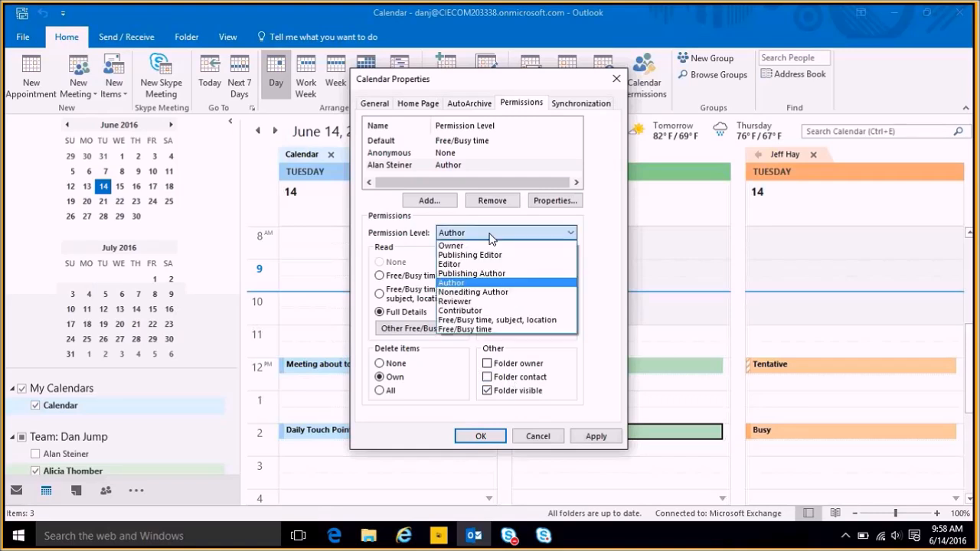
{"action": "left_click", "coordinate": [460, 310]}
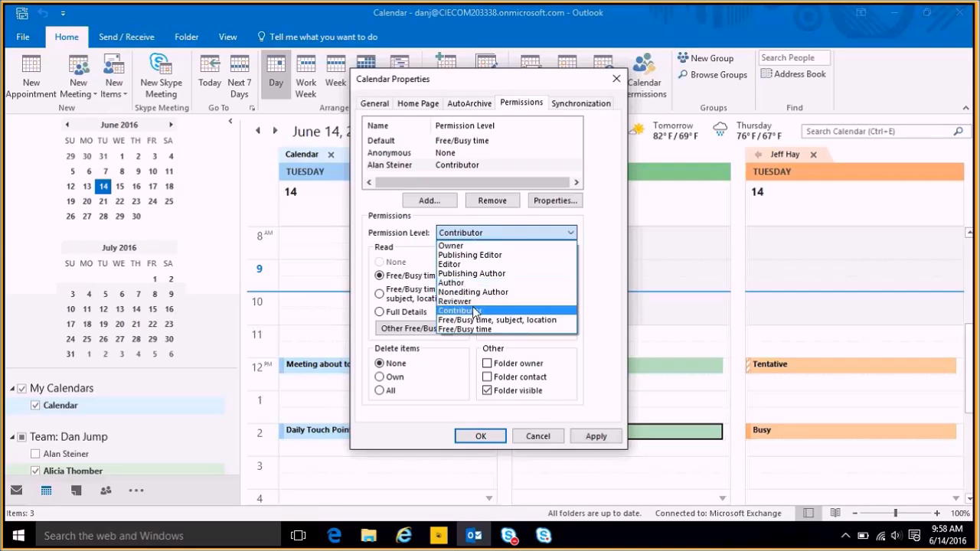
{"action": "left_click", "coordinate": [459, 309]}
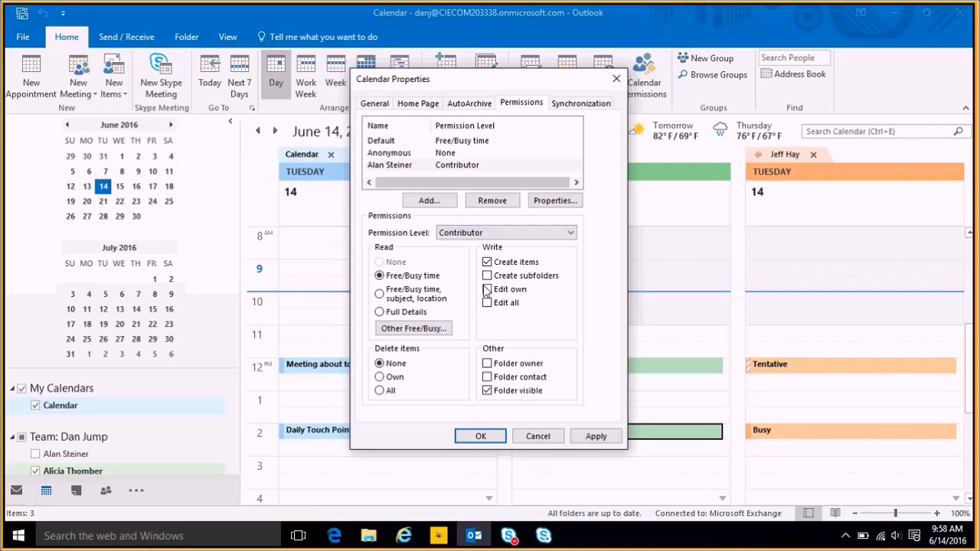
Step: Allow Alan to edit his own items, making the level Custom, and save the calendar permissions
{"action": "left_click", "coordinate": [487, 288]}
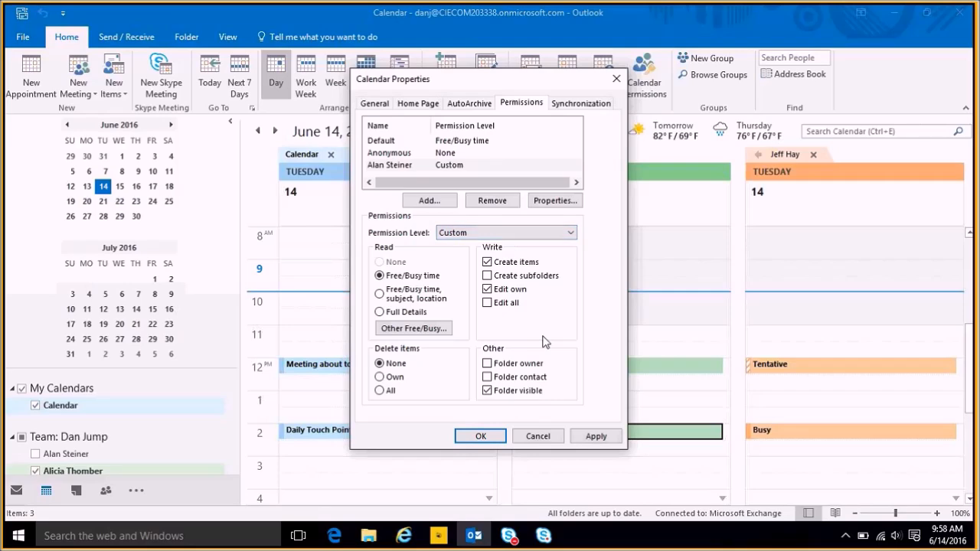
{"action": "mouse_move", "coordinate": [582, 397]}
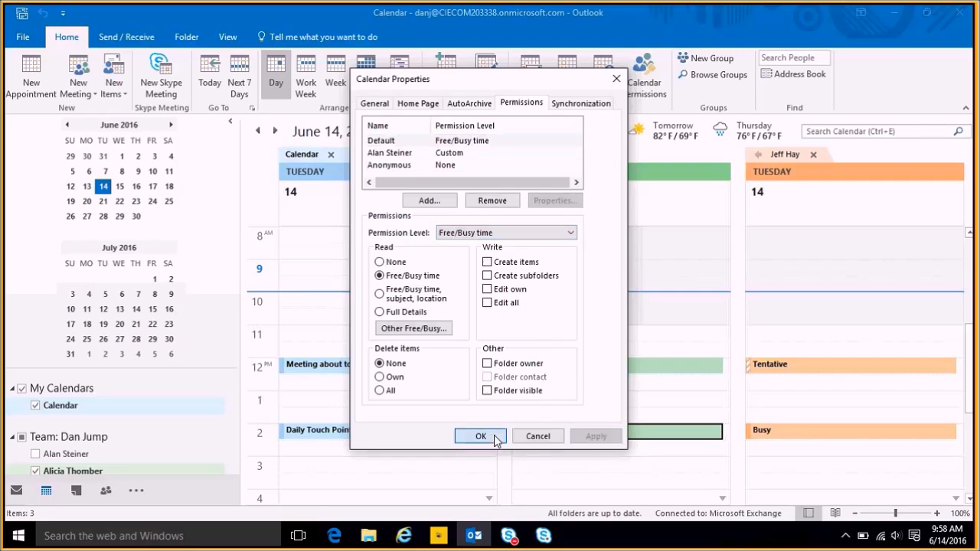
{"action": "left_click", "coordinate": [481, 435]}
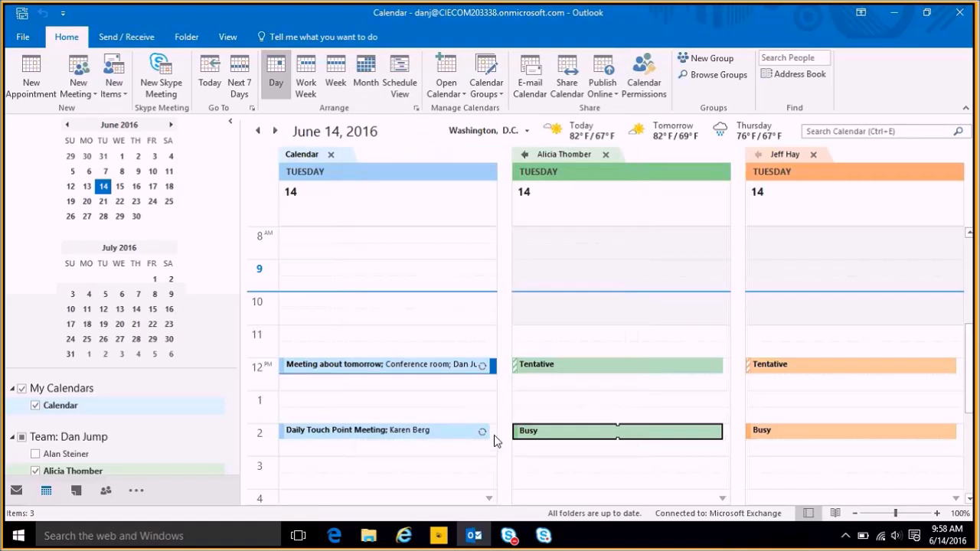